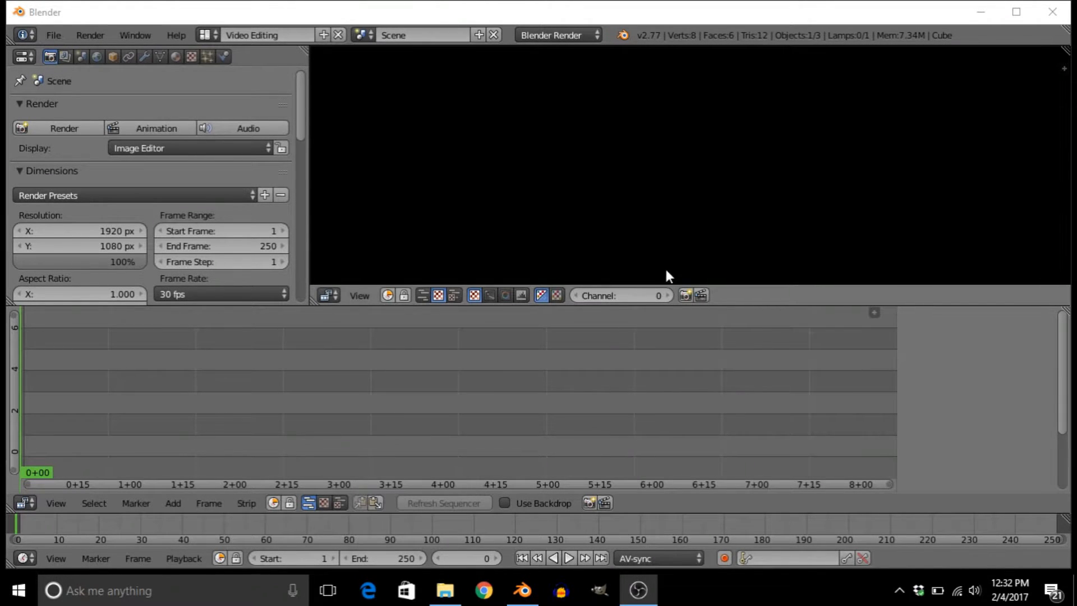
pyautogui.moveTo(863, 229)
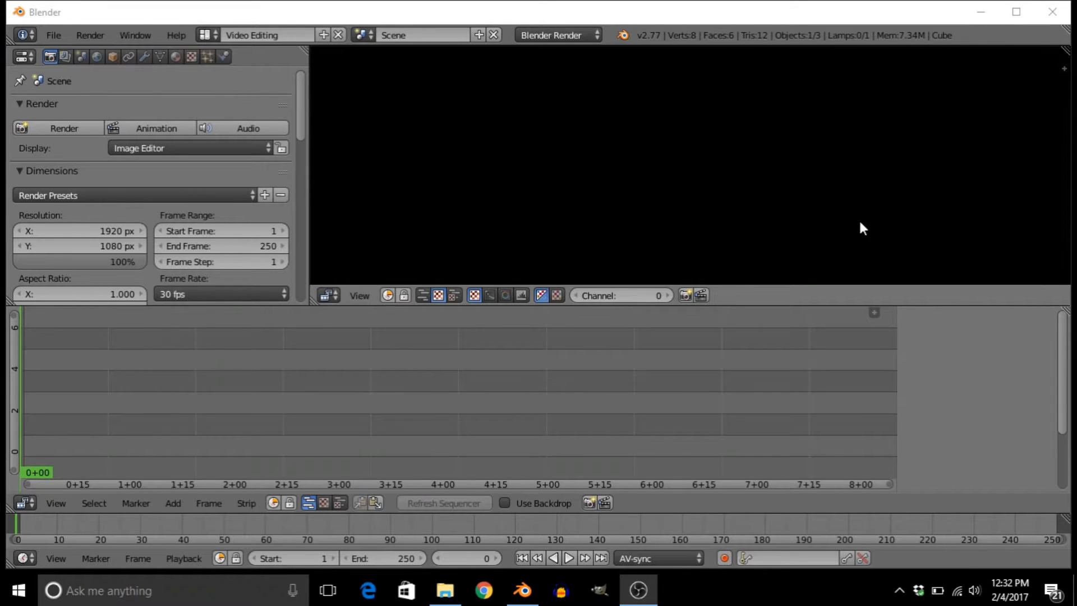
pyautogui.moveTo(634, 194)
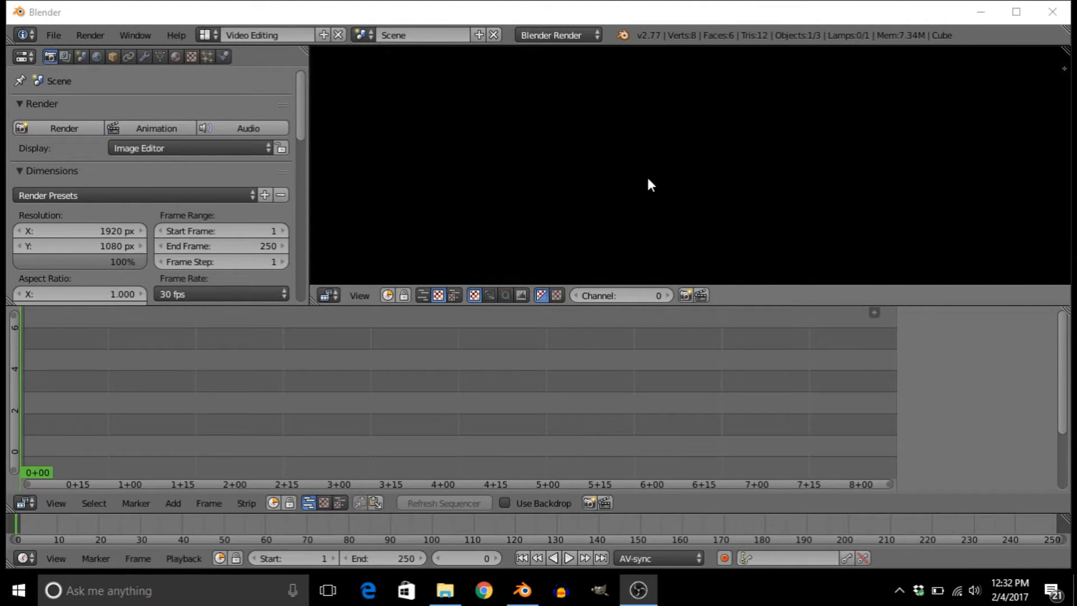
pyautogui.moveTo(655, 178)
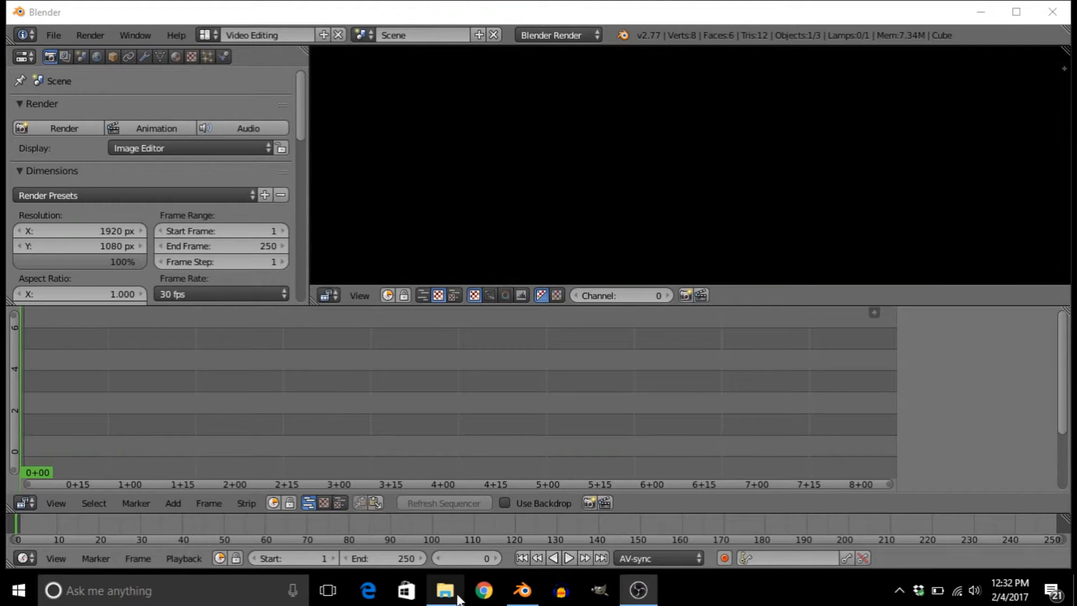
# Drag SAM_1321.MP4 from the DCIM\100PHOTO folder into the sequencer as a strip.
pyautogui.click(445, 591)
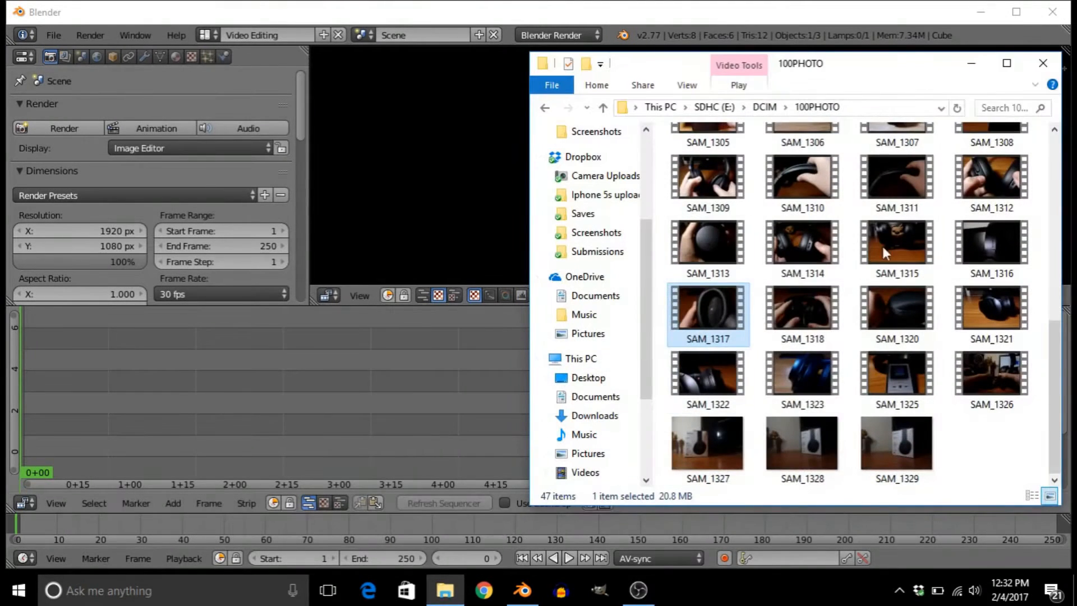
pyautogui.click(990, 310)
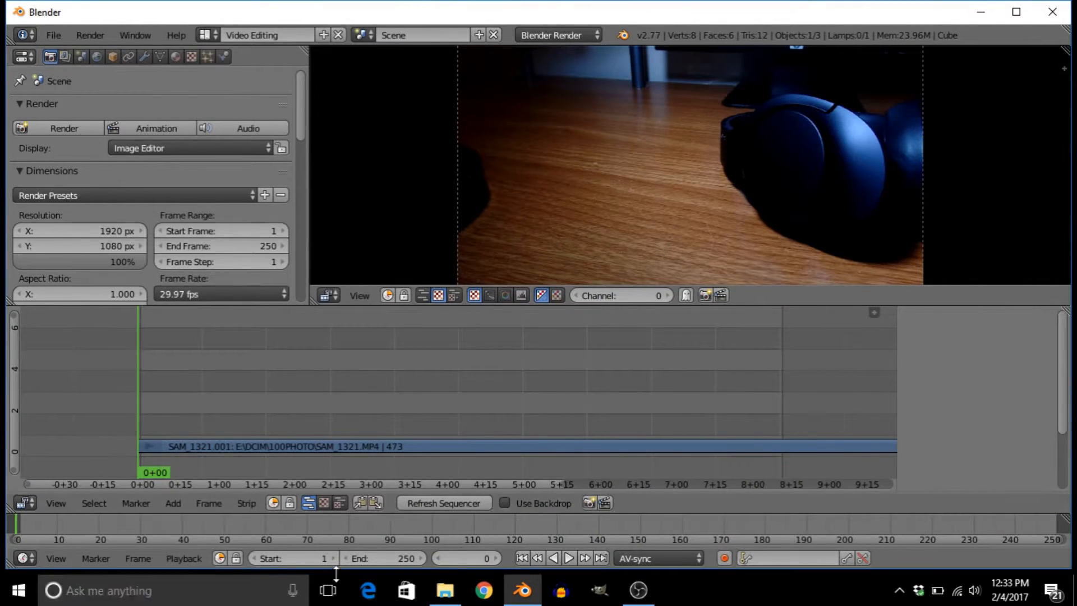
# Drop SAM_1317 into channel 2 above SAM_1321, preview both, and park the playhead at 12+05.
pyautogui.click(444, 590)
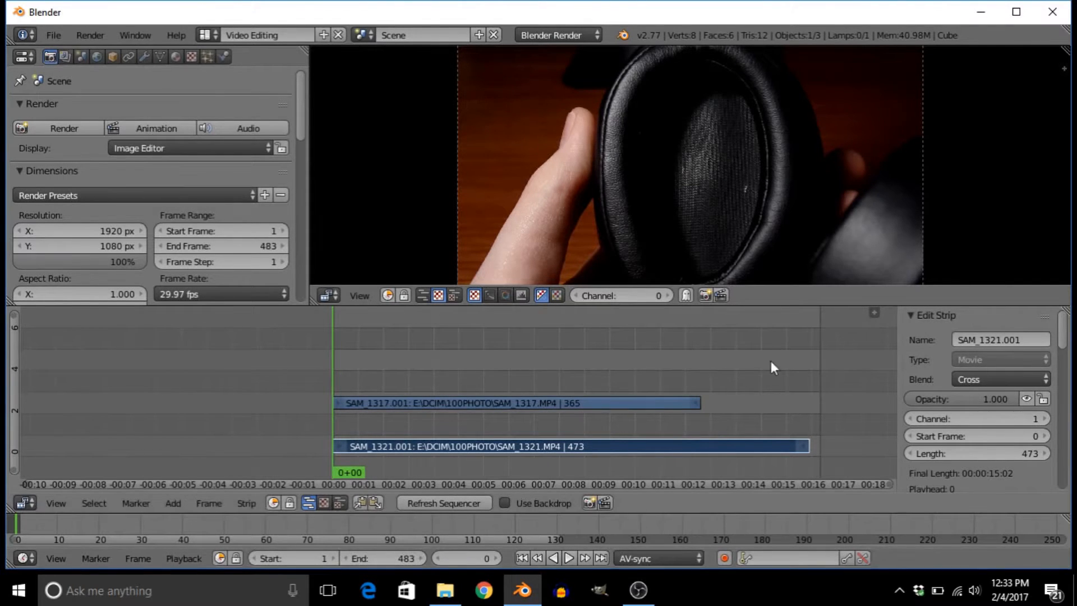
pyautogui.click(568, 558)
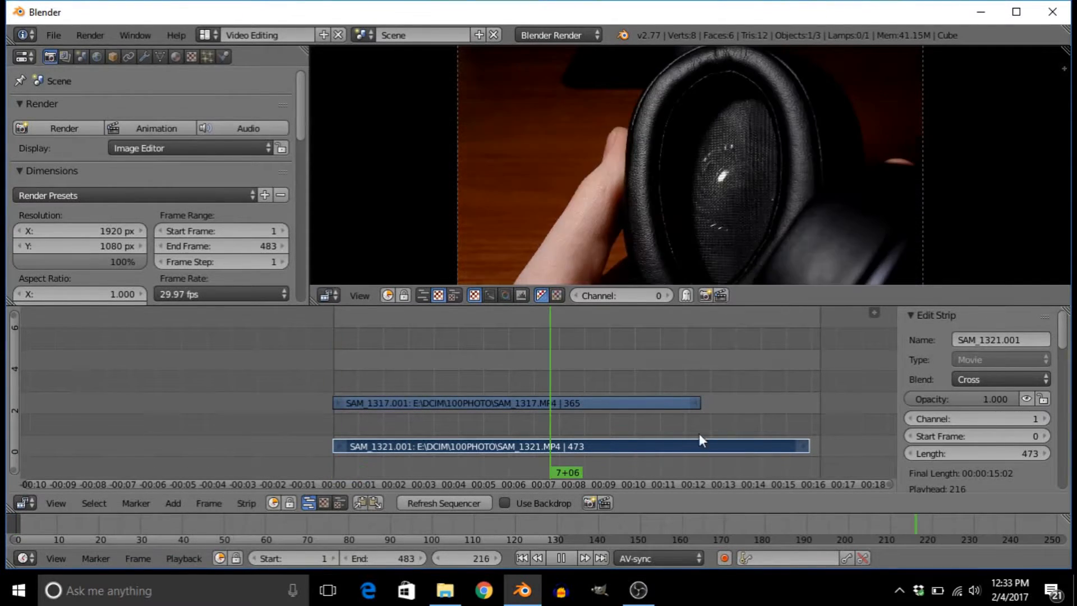
pyautogui.click(568, 558)
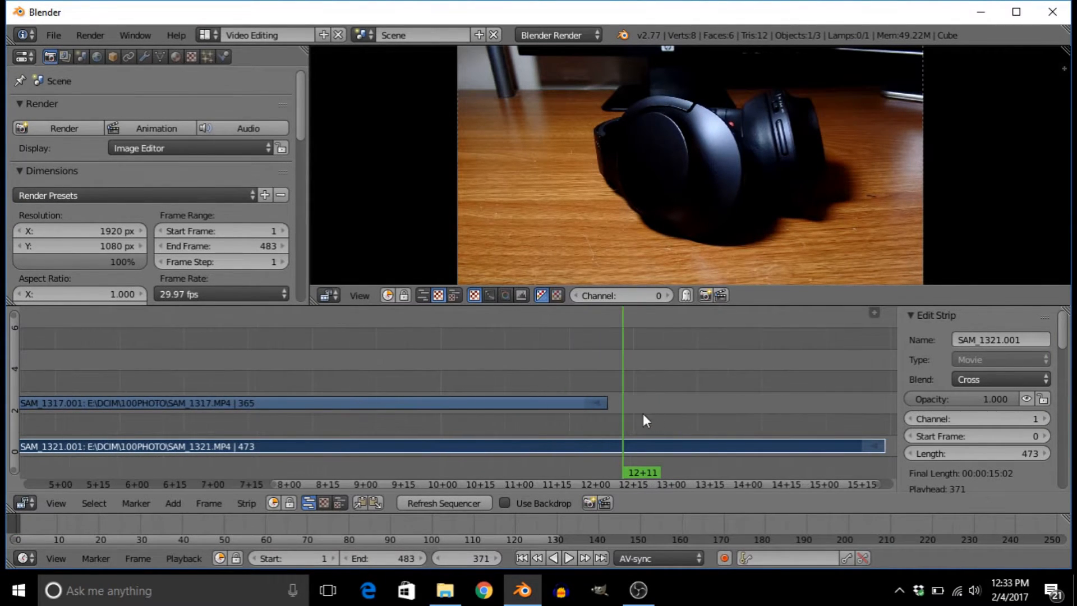
pyautogui.click(568, 557)
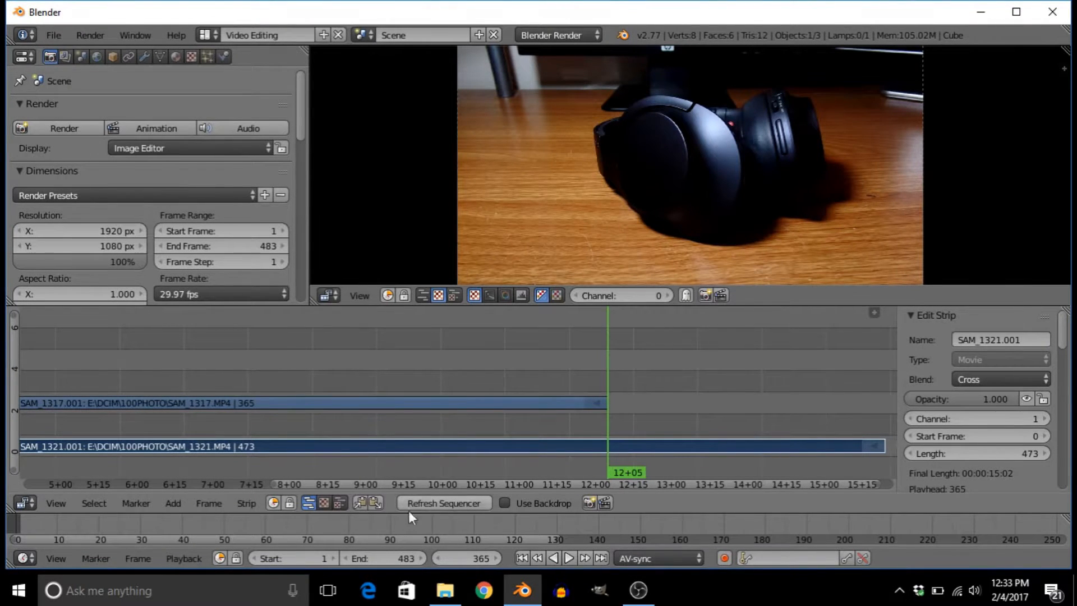
# Soft-cut the strips at frame 12+05 so both clips end together.
pyautogui.click(246, 502)
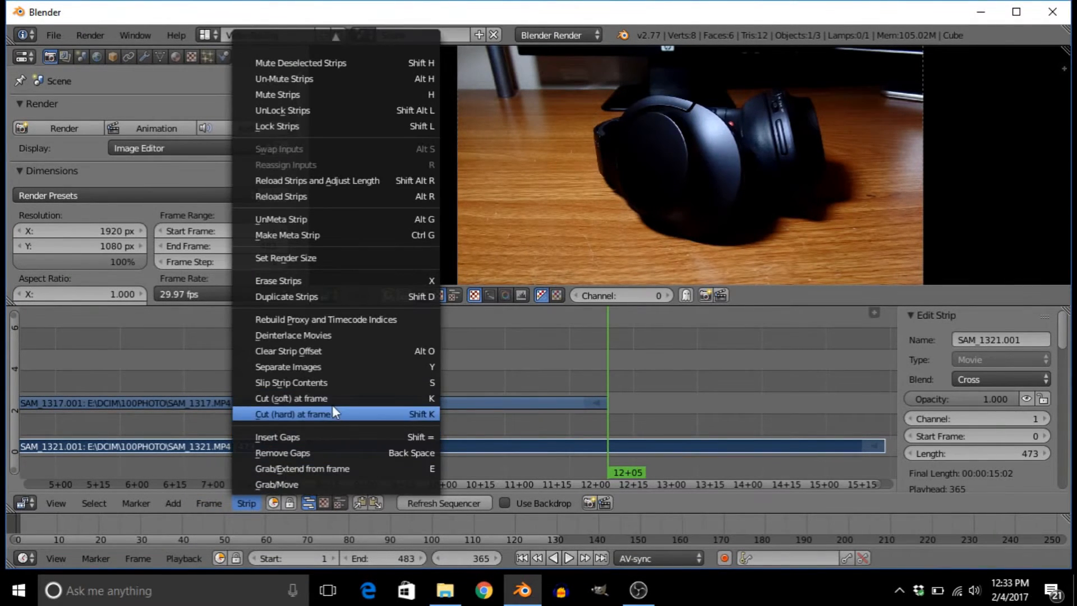
pyautogui.moveTo(395, 414)
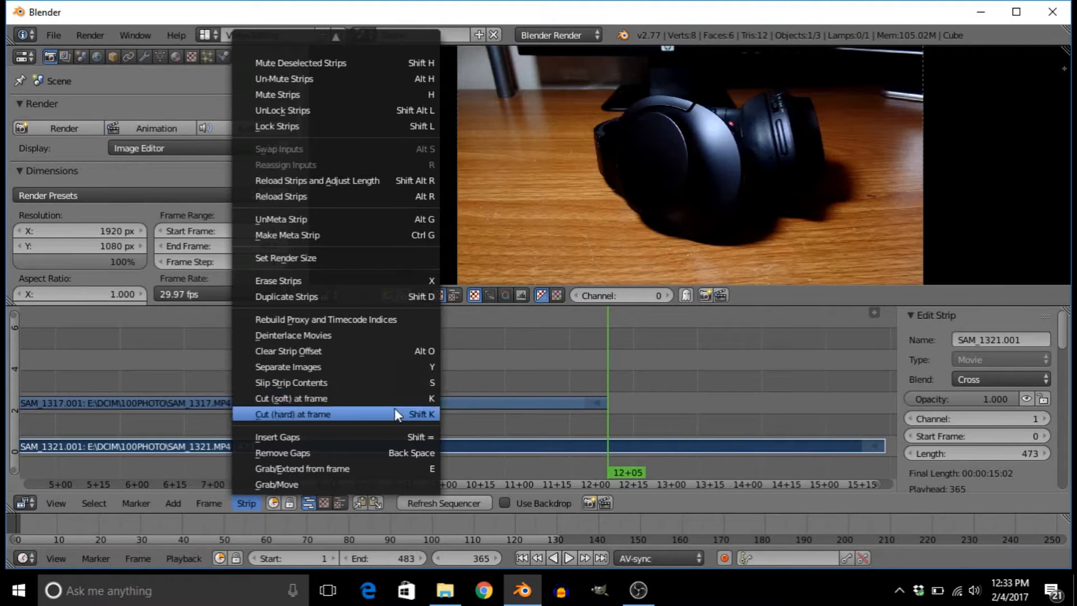
pyautogui.moveTo(191, 466)
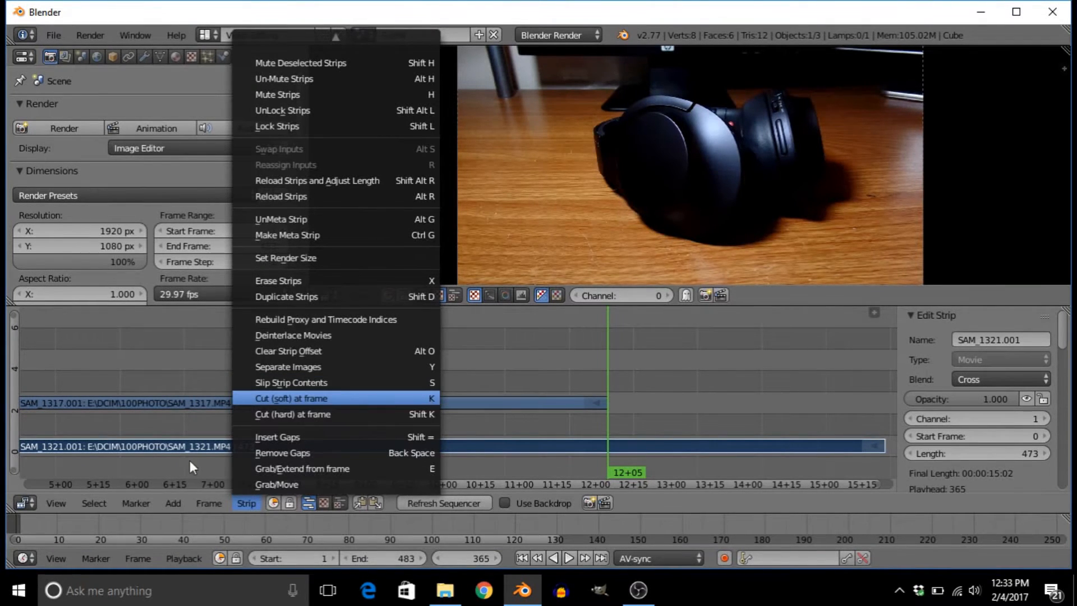
pyautogui.click(291, 399)
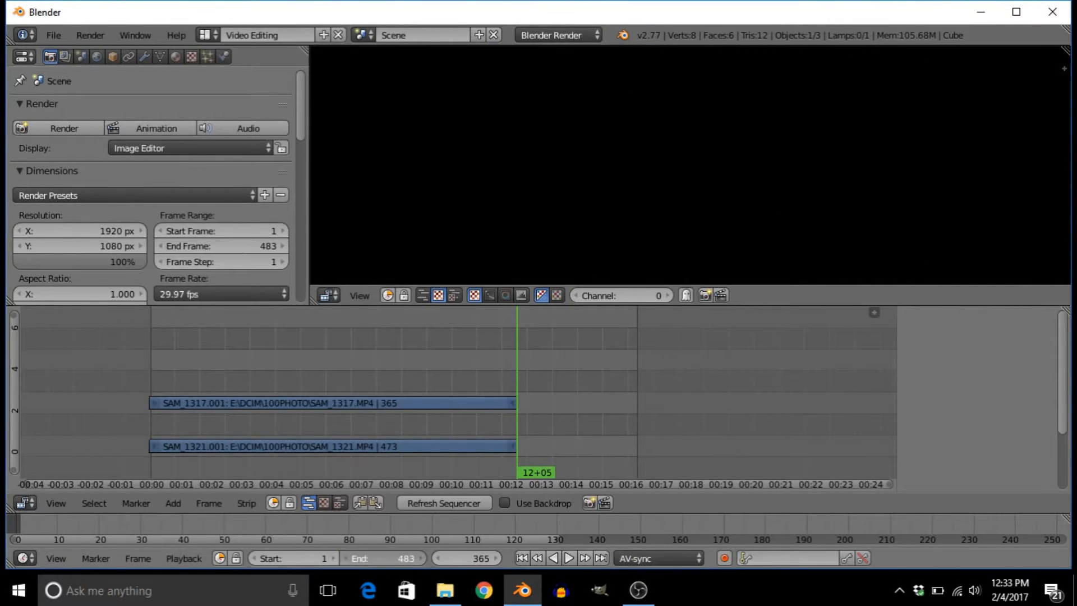
# Set the scene End to 366 and add a Transform effect strip over each clip.
pyautogui.click(381, 557)
pyautogui.write('366')
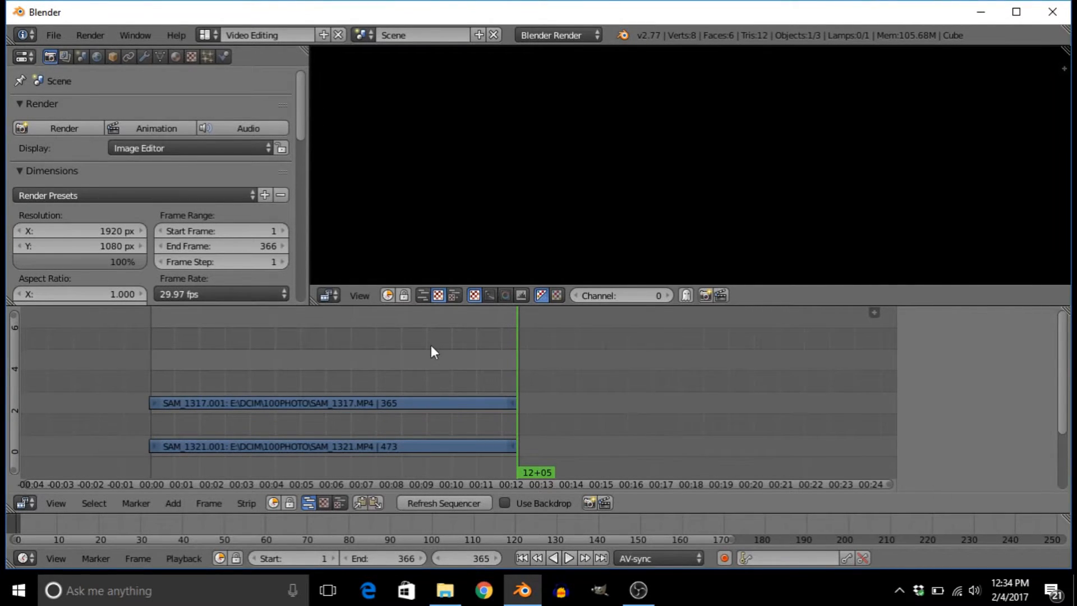
pyautogui.moveTo(427, 328)
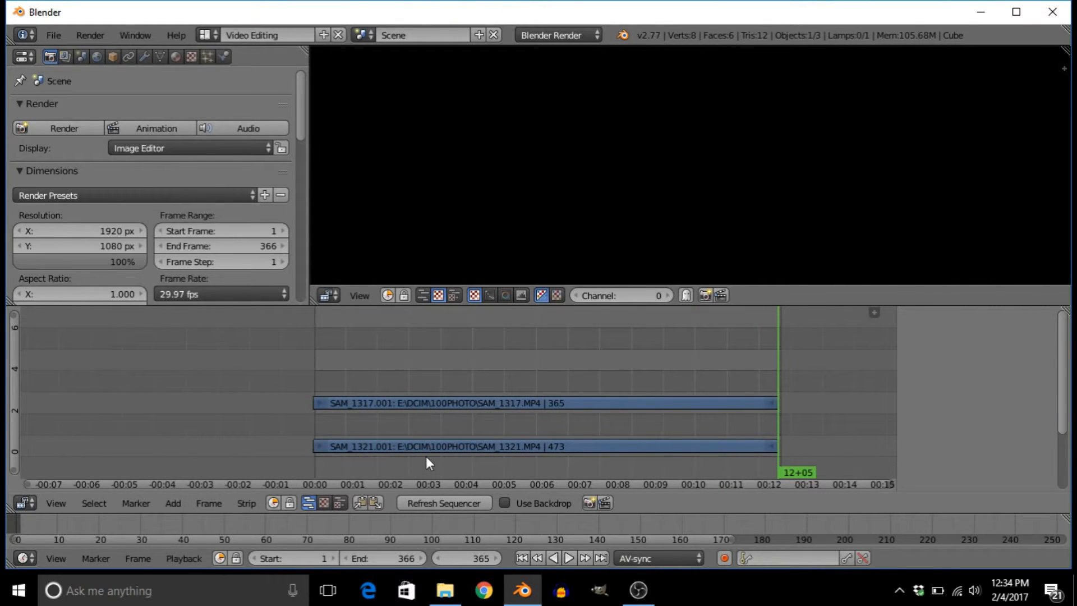
pyautogui.click(173, 502)
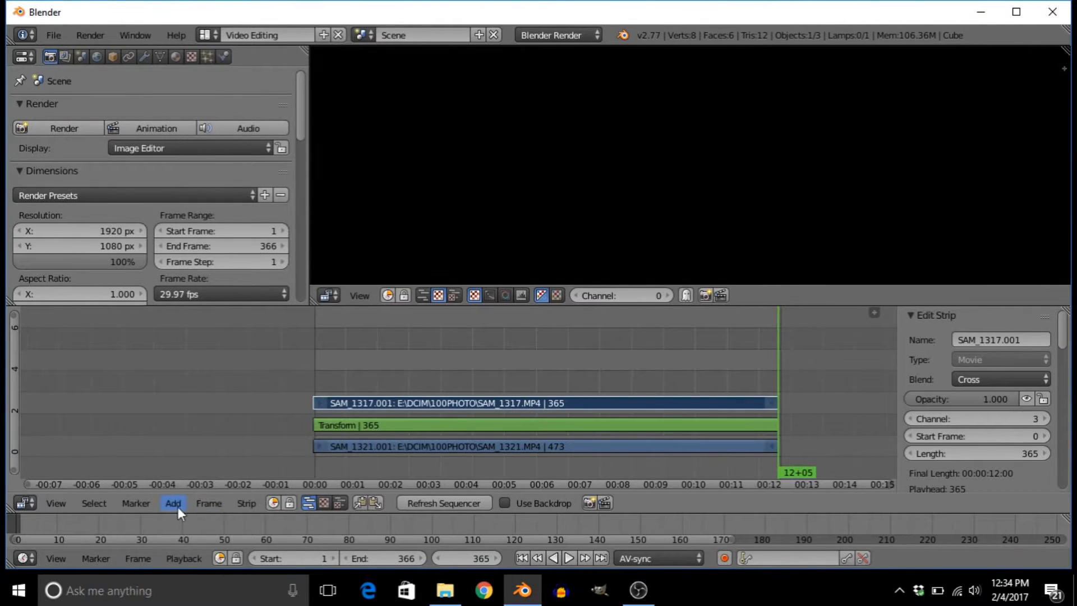
pyautogui.click(173, 503)
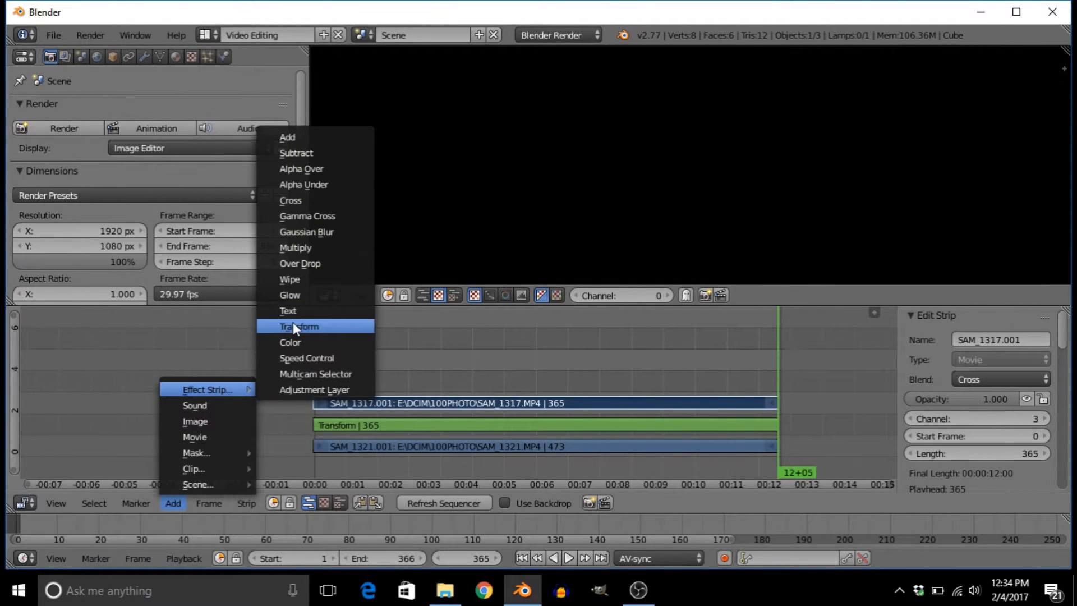
pyautogui.click(299, 325)
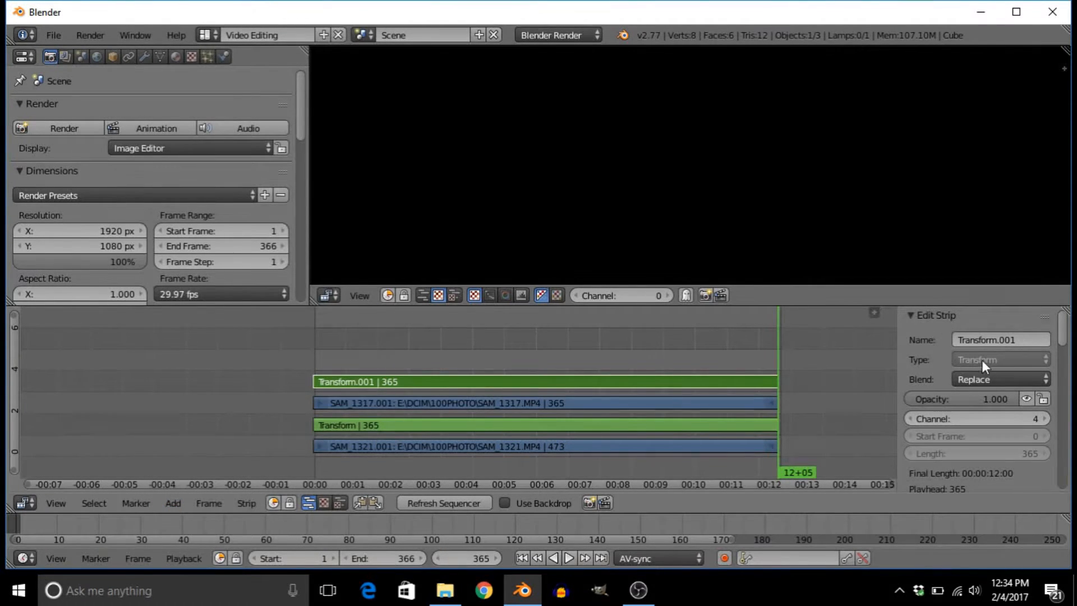
# Set the first Transform strip's Blend mode to Alpha Over.
pyautogui.scroll(-3)
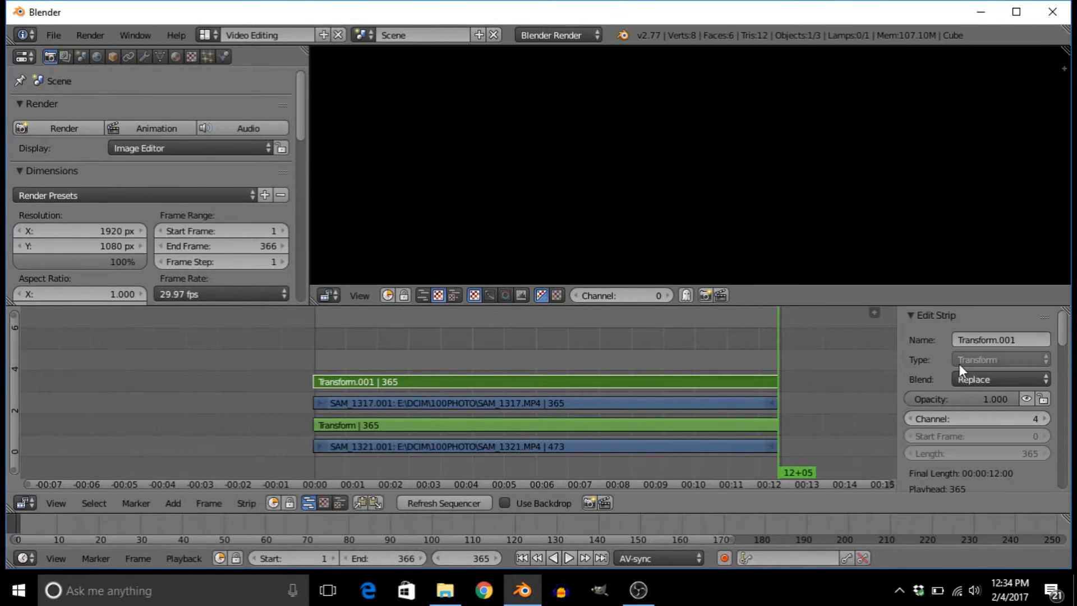
pyautogui.click(999, 378)
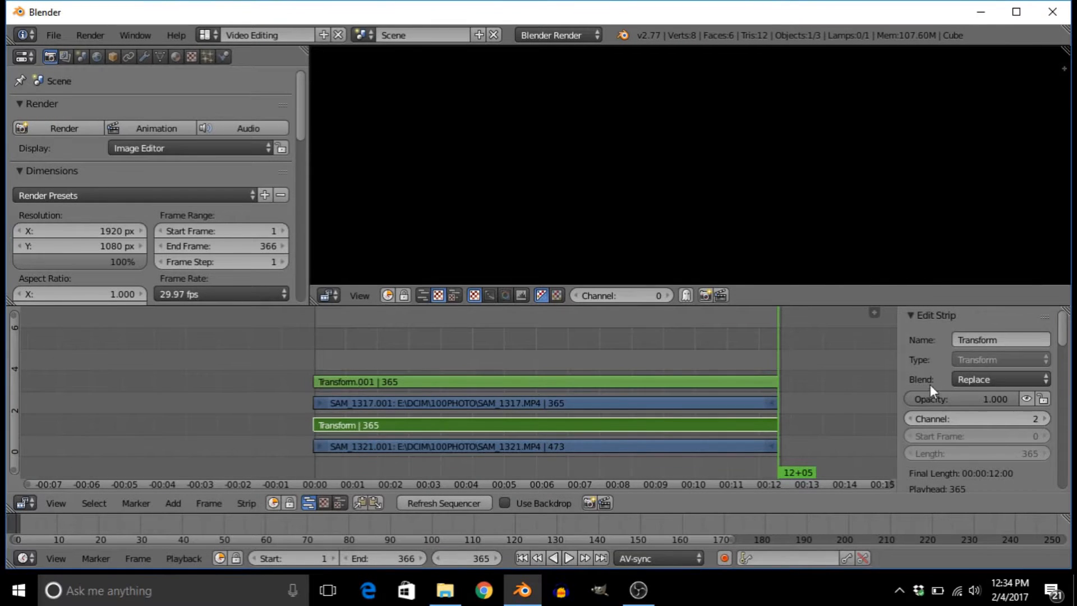
pyautogui.click(1000, 378)
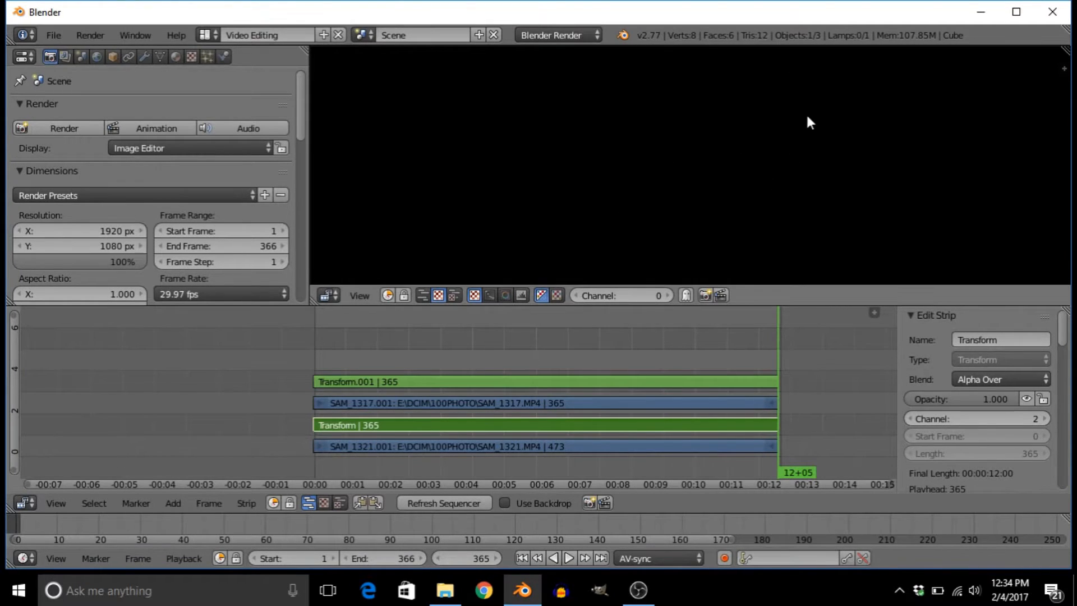
pyautogui.moveTo(421, 353)
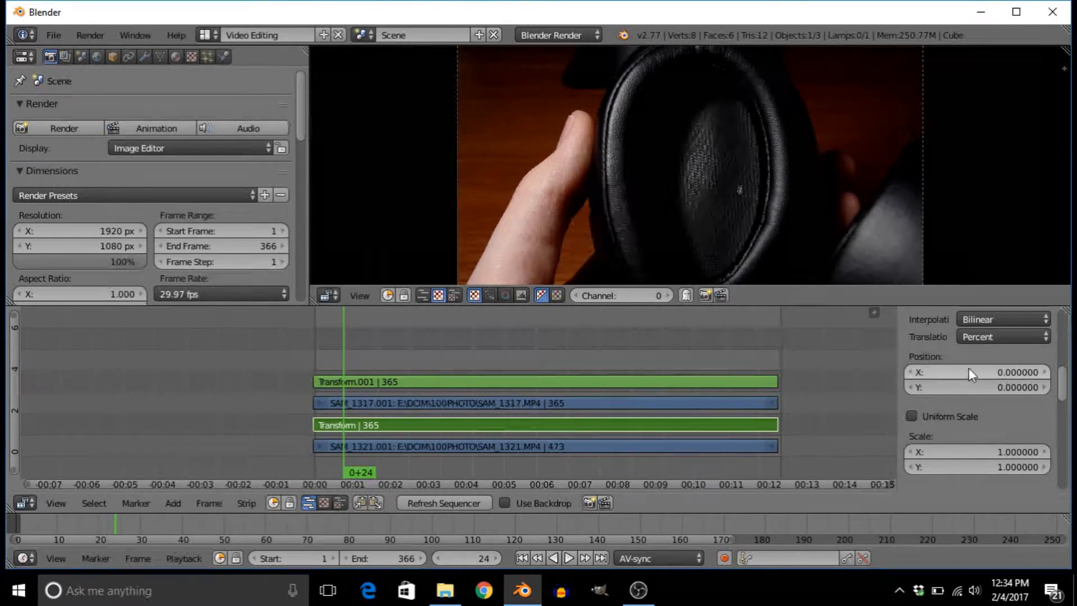
# Enter -50 as Transform.001's Position X so the top clip shifts aside.
pyautogui.click(974, 371)
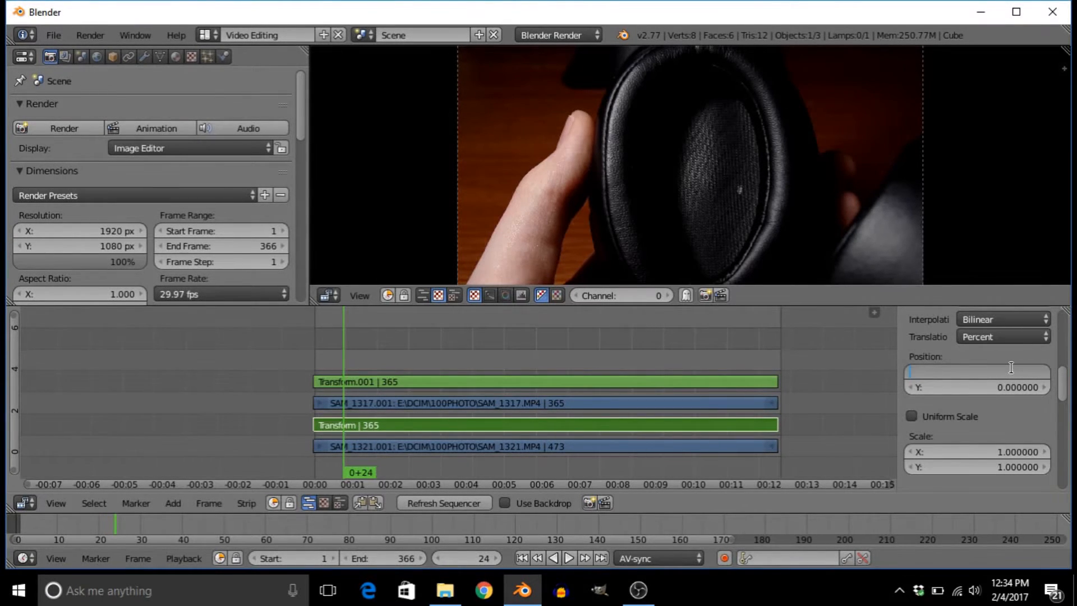
pyautogui.write('5')
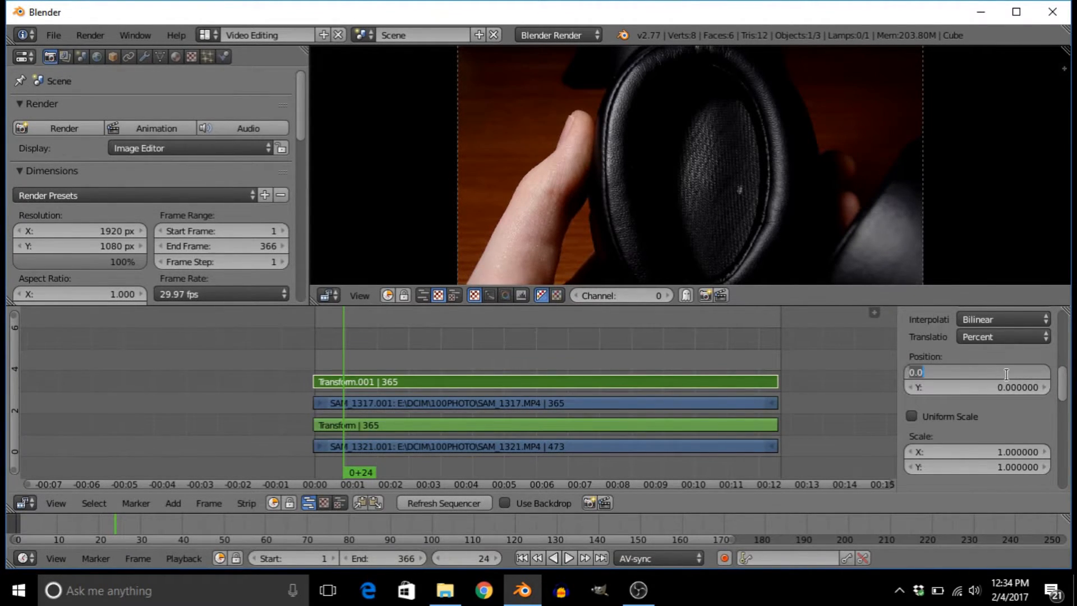
pyautogui.write('5')
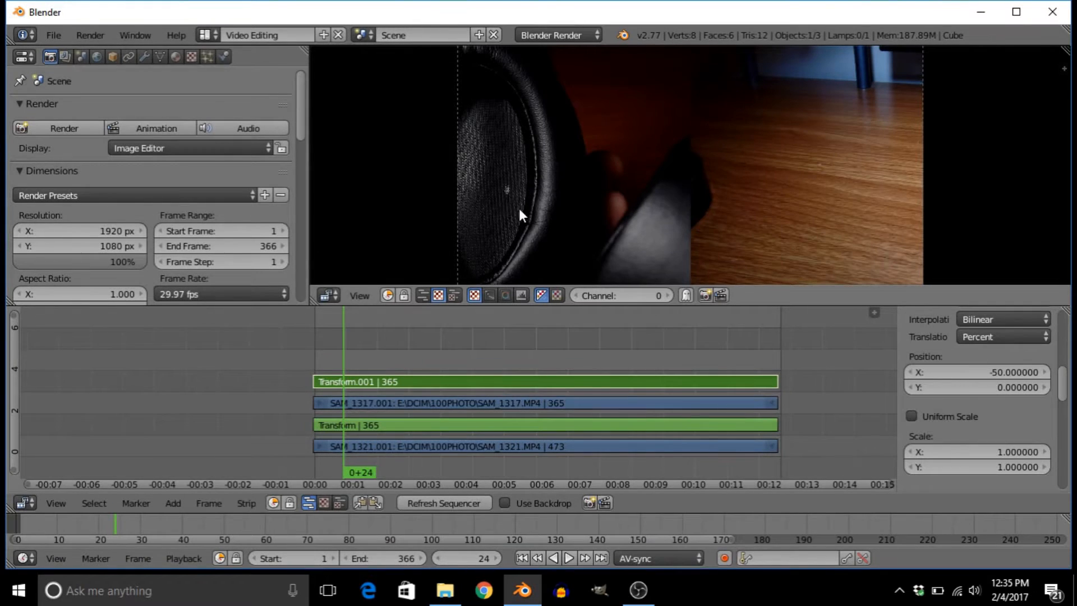
pyautogui.moveTo(595, 156)
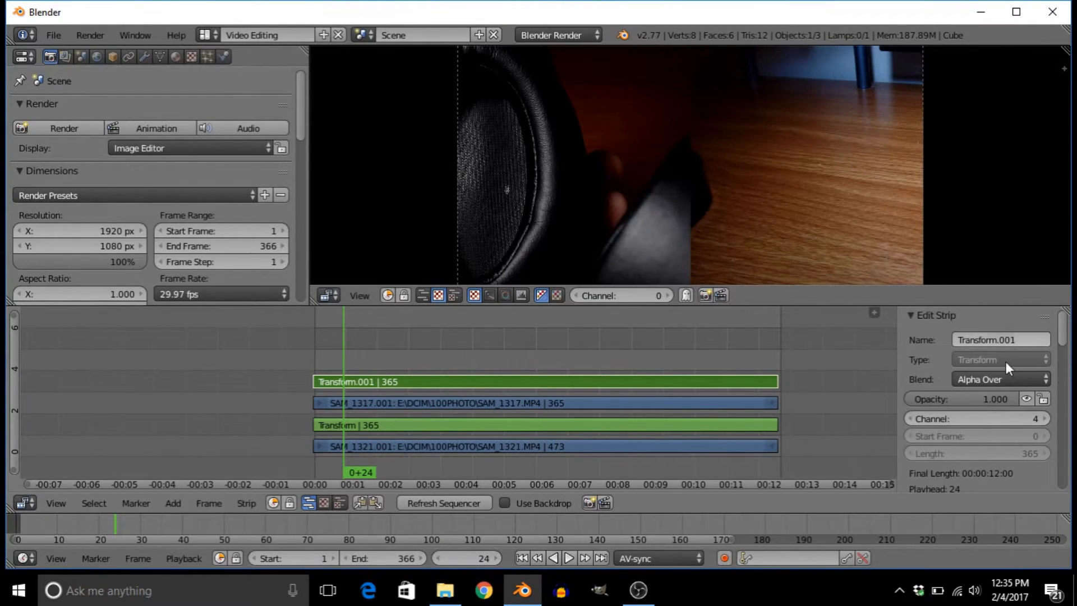
# Switch the top Transform's Blend to Alpha Under and adjust the other Transform's blend mode.
pyautogui.click(1000, 379)
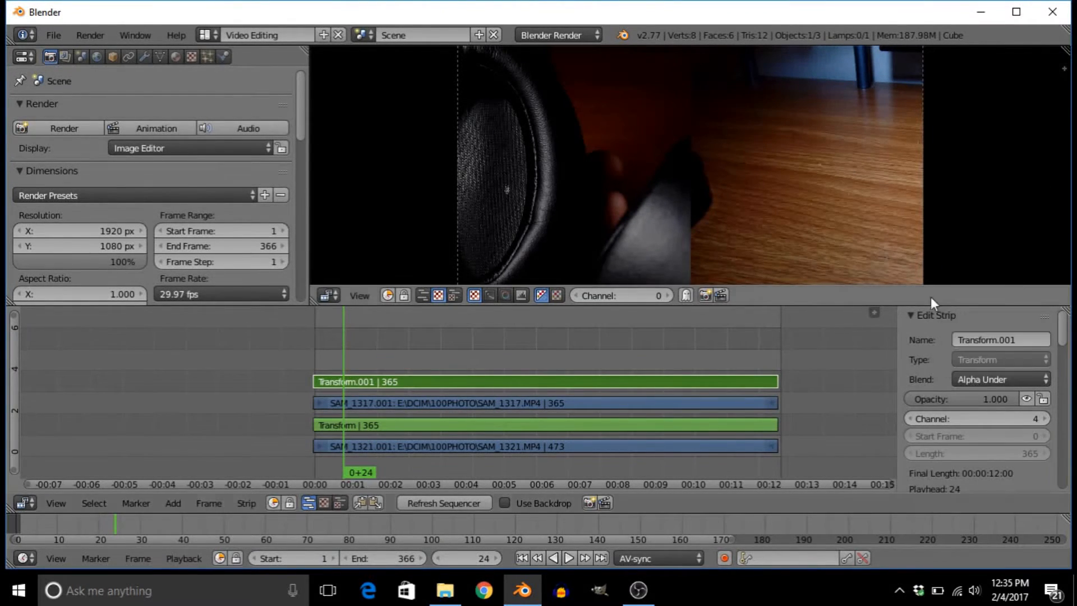
pyautogui.click(1000, 379)
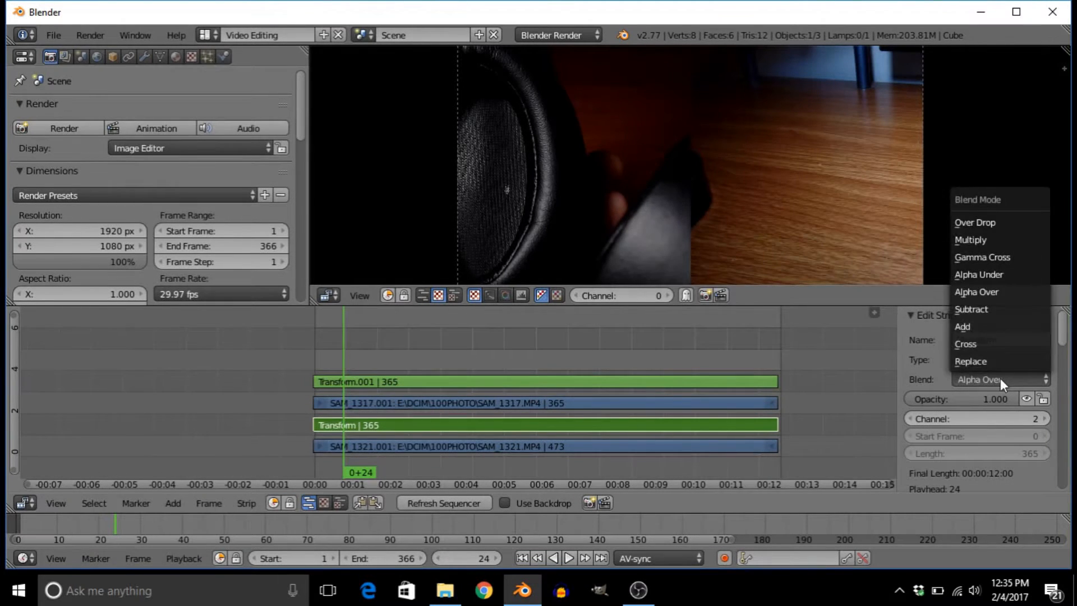
pyautogui.click(978, 273)
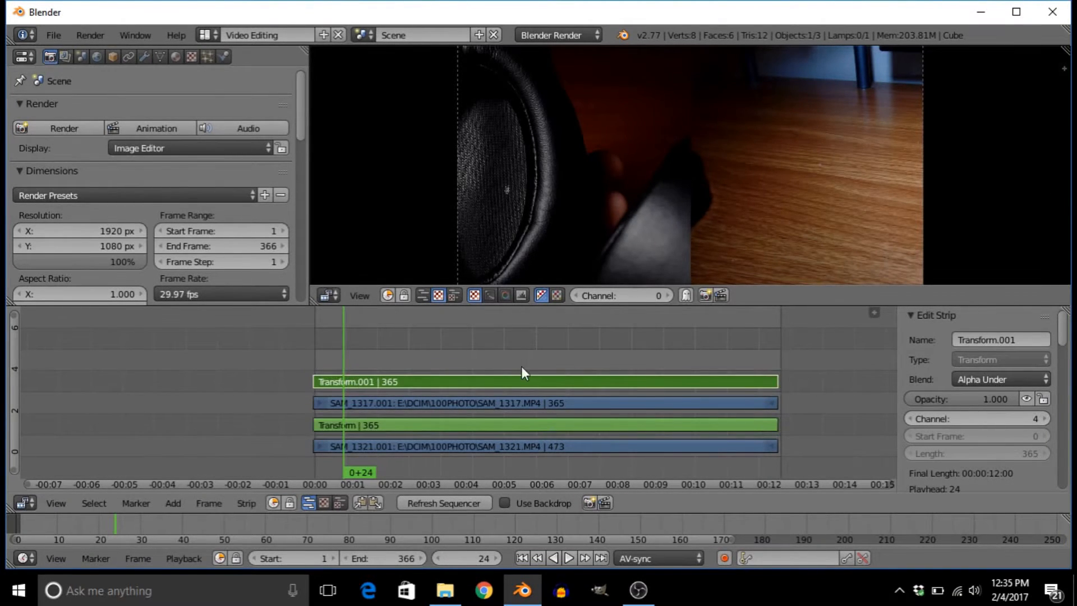
pyautogui.moveTo(525, 200)
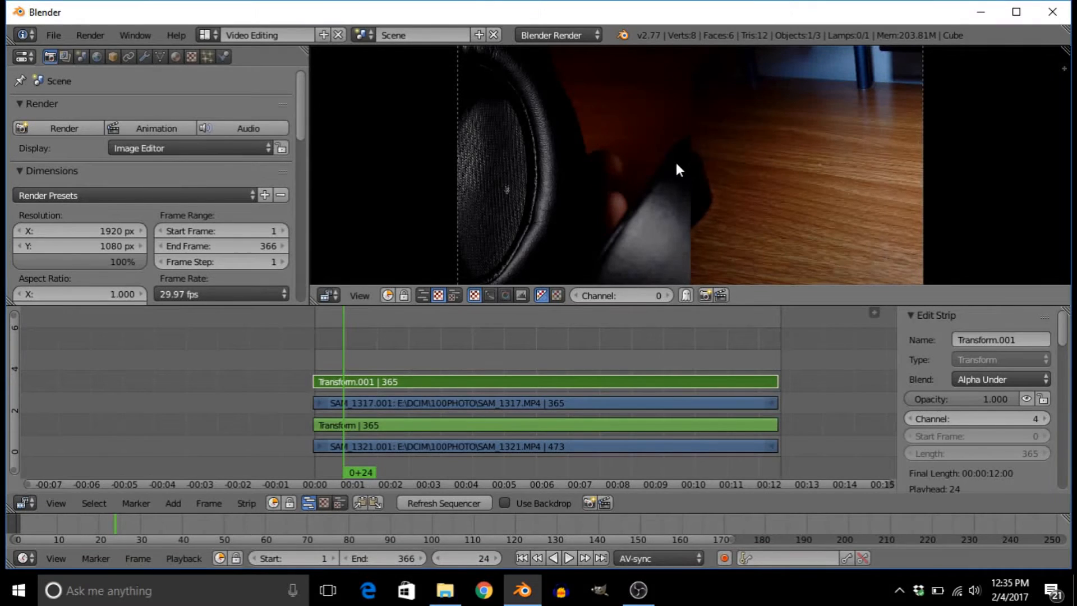
pyautogui.moveTo(537, 149)
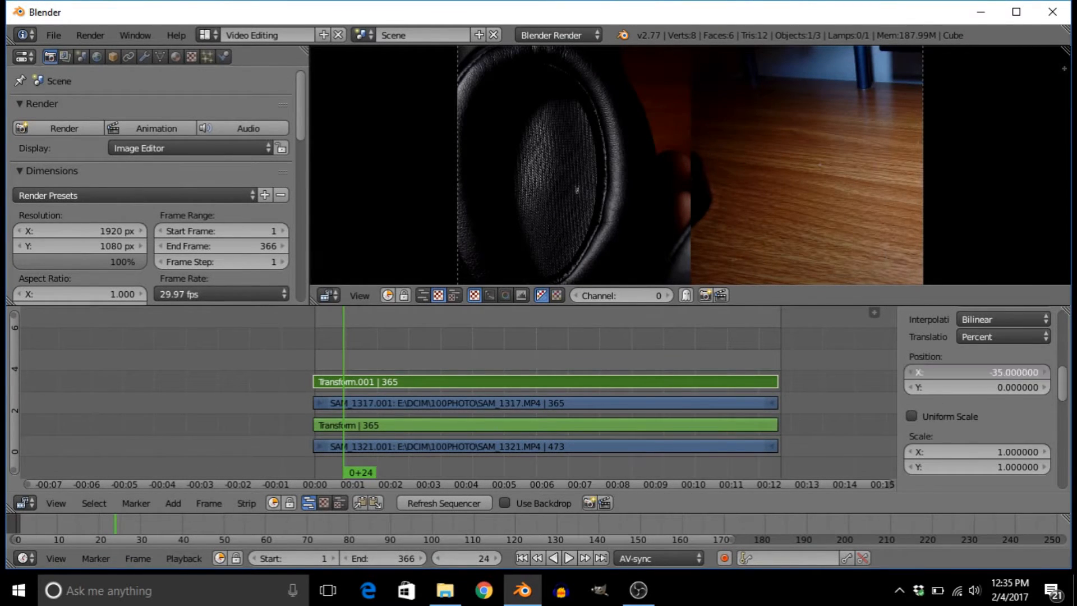
# Nudge the upper clip right and settle its Position X at -30.
pyautogui.click(975, 372)
pyautogui.write('-25.000000')
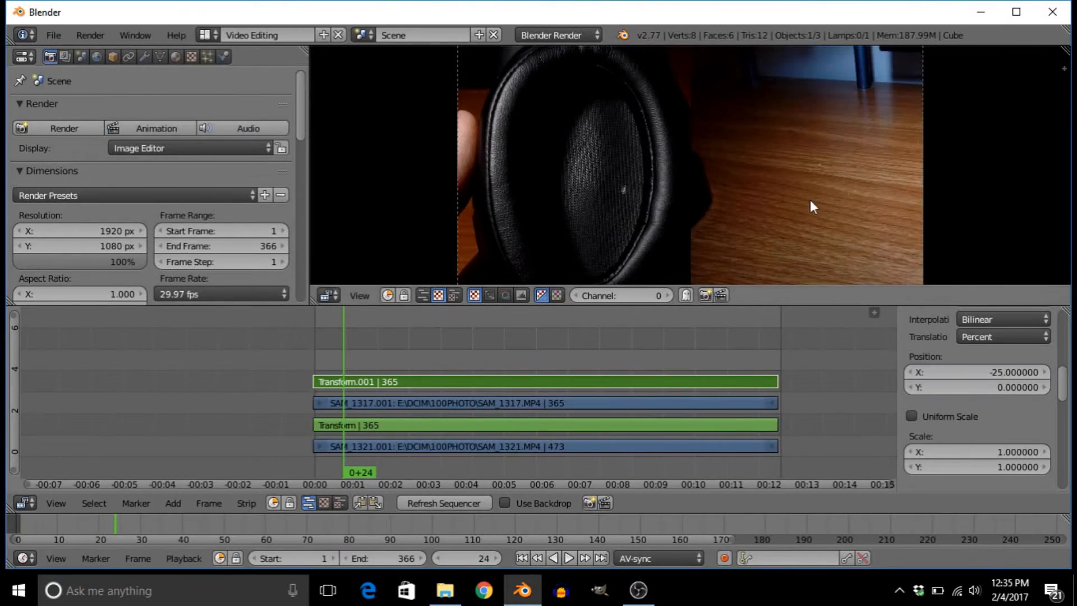
pyautogui.moveTo(560, 205)
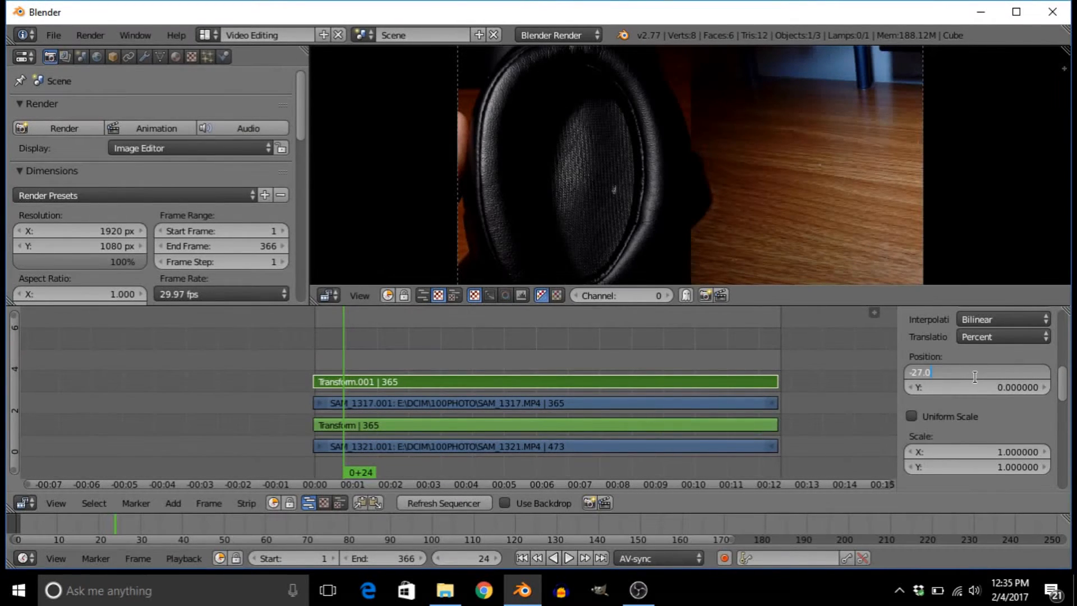
pyautogui.write('-30')
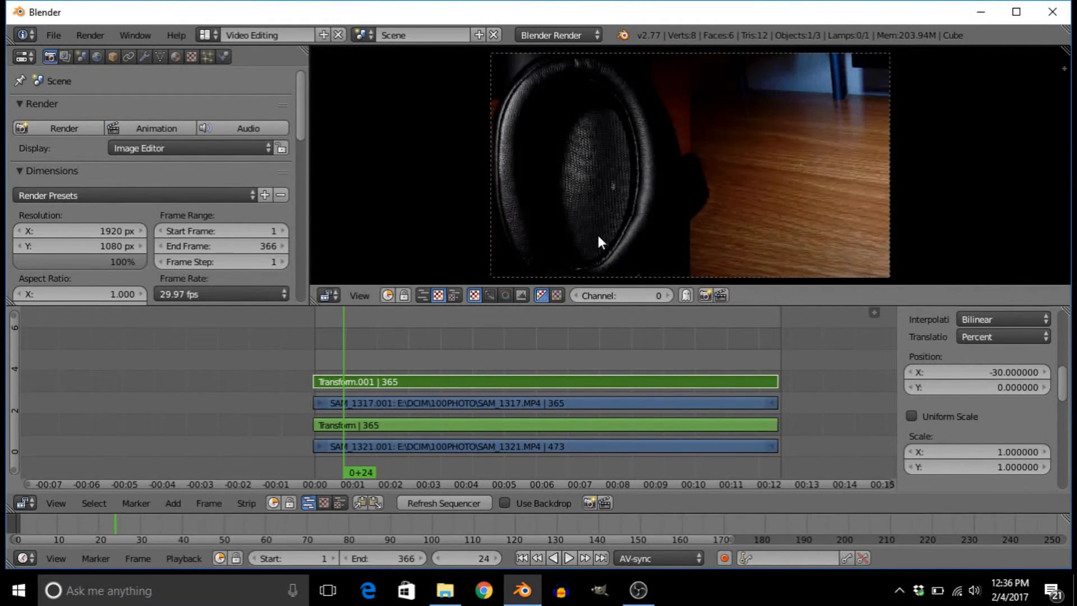
# Move the playhead to frame 273 to check both clips filling half the frame each.
pyautogui.click(568, 557)
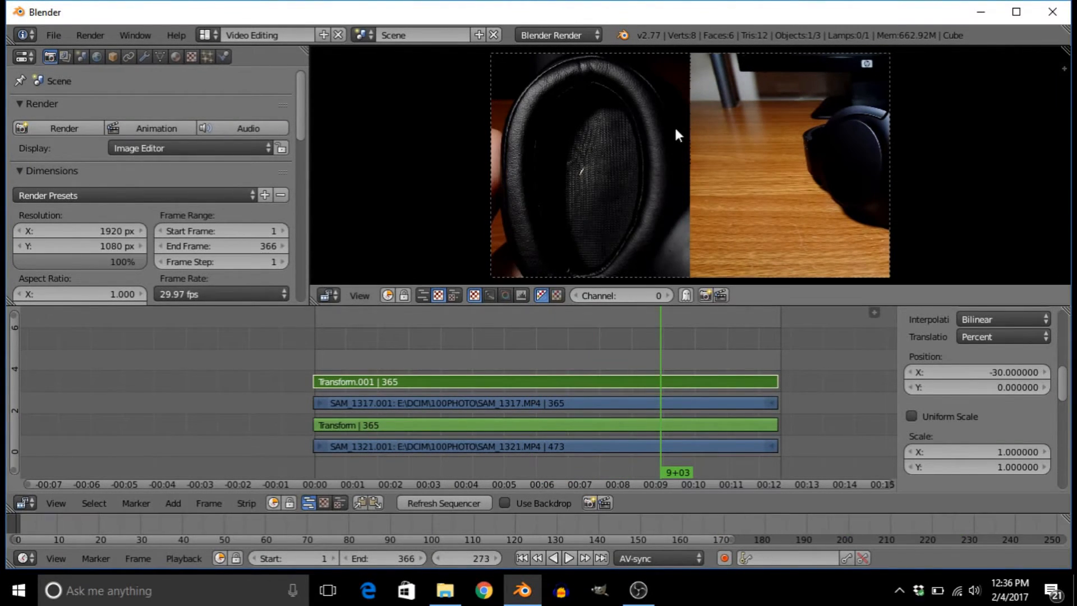
pyautogui.moveTo(634, 98)
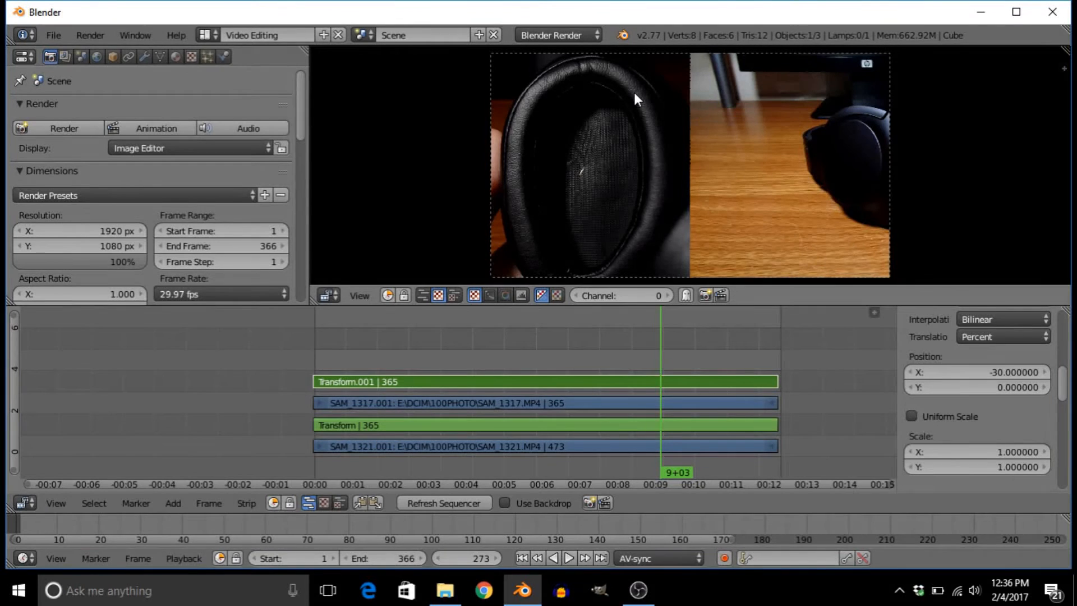
pyautogui.moveTo(637, 179)
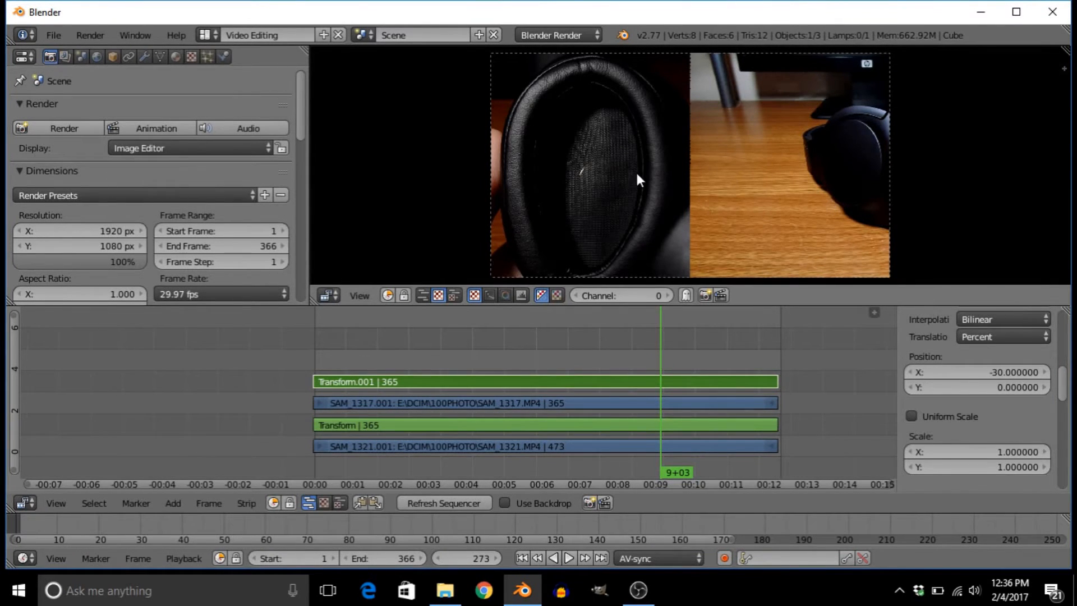
pyautogui.moveTo(663, 170)
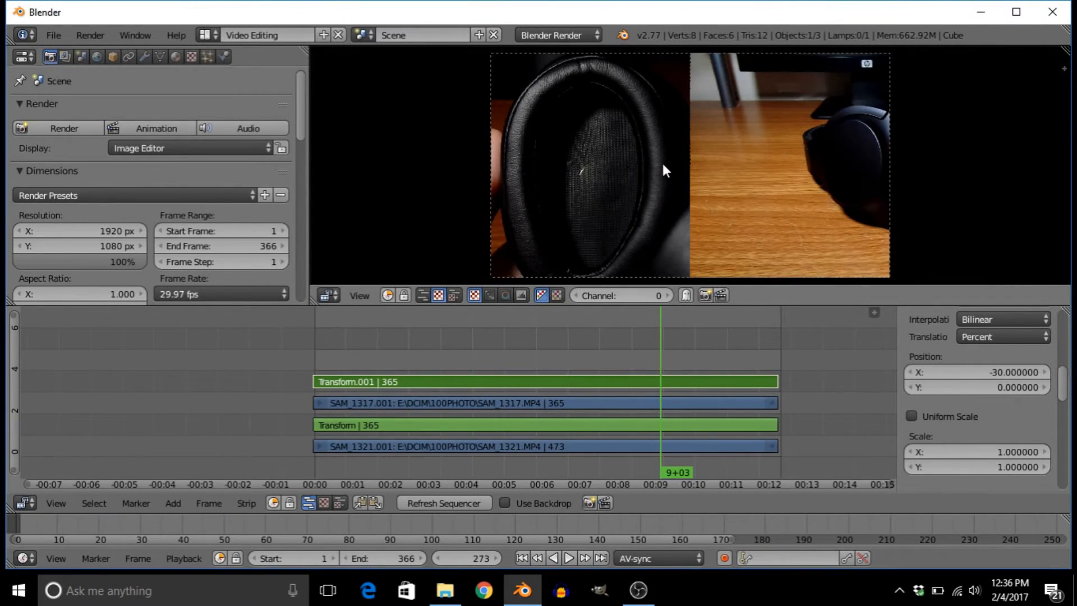
pyautogui.moveTo(862, 212)
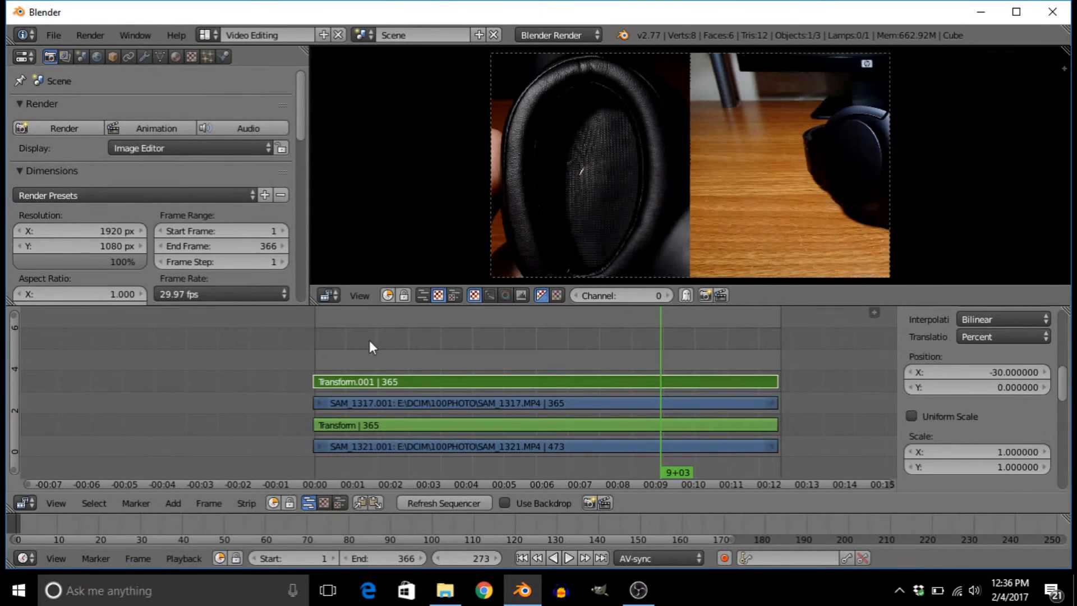
# Return the playhead to frame 0 and play the side-by-side sequence through.
pyautogui.click(568, 558)
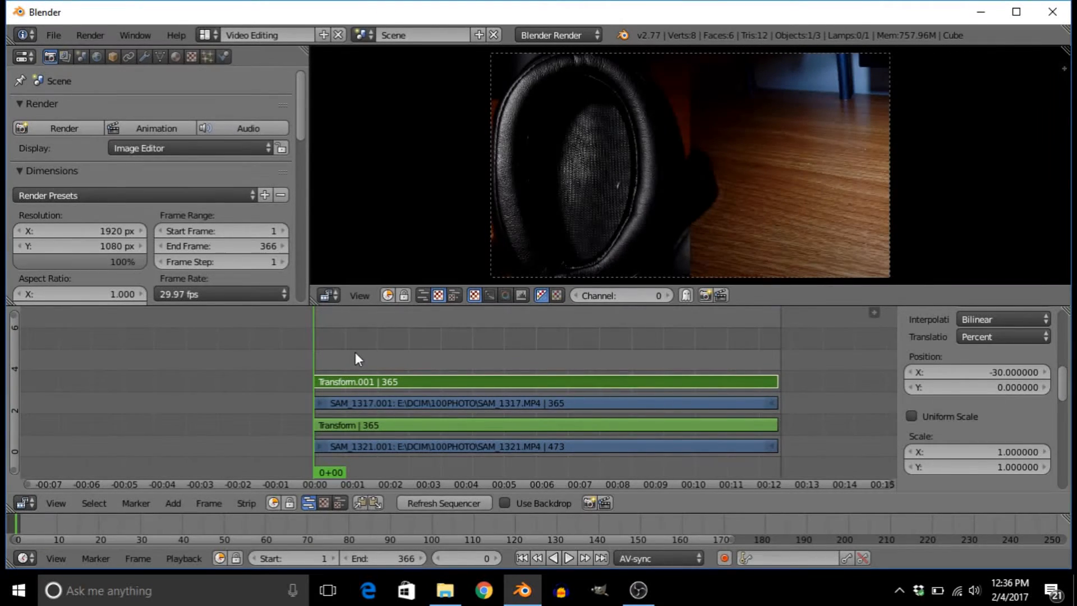
pyautogui.moveTo(466, 397)
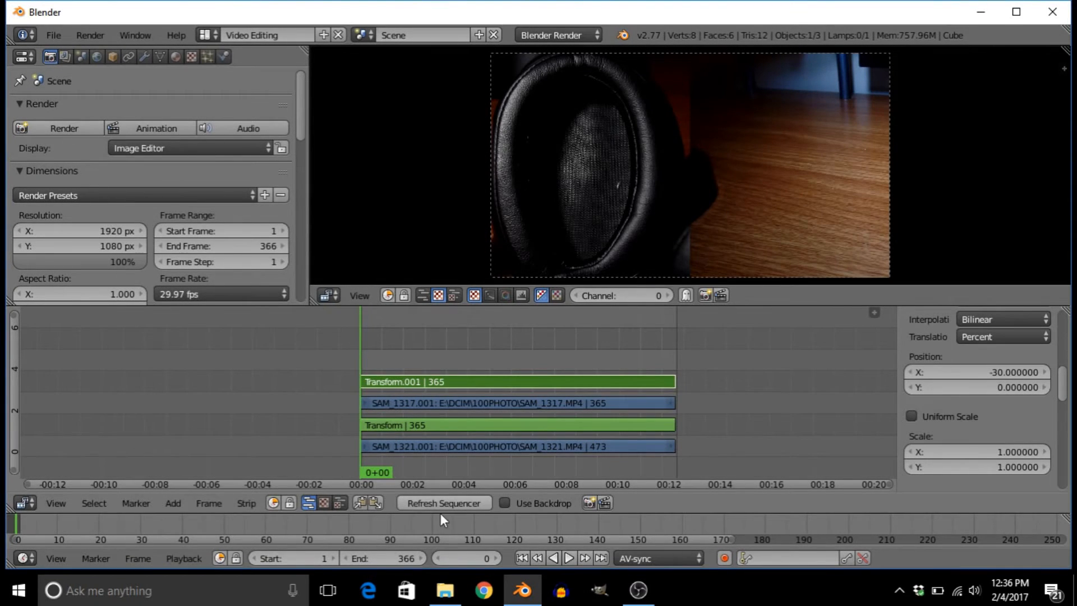
pyautogui.click(566, 558)
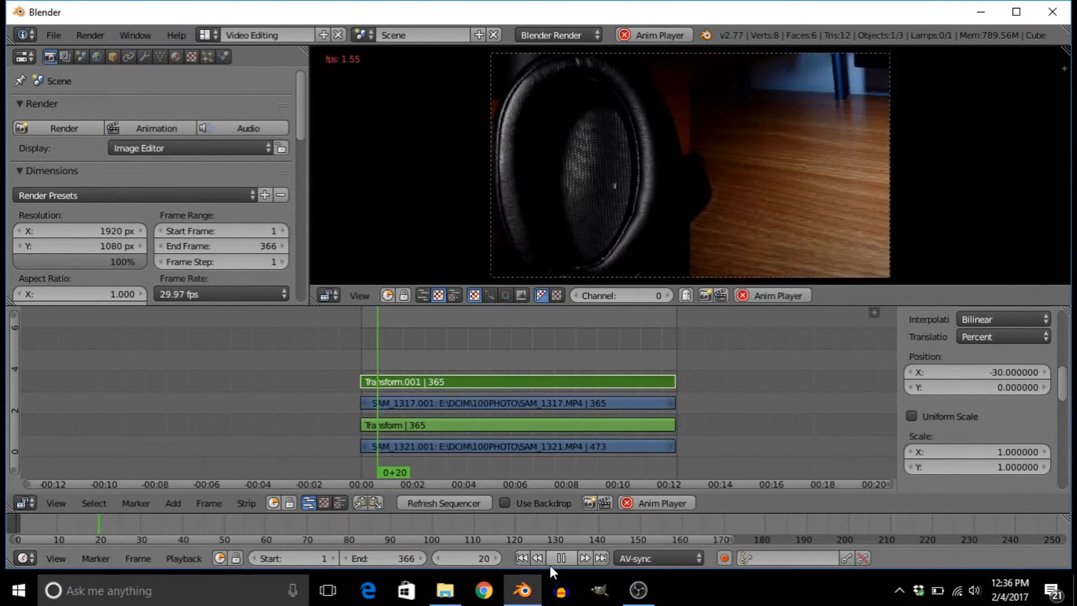
pyautogui.click(561, 558)
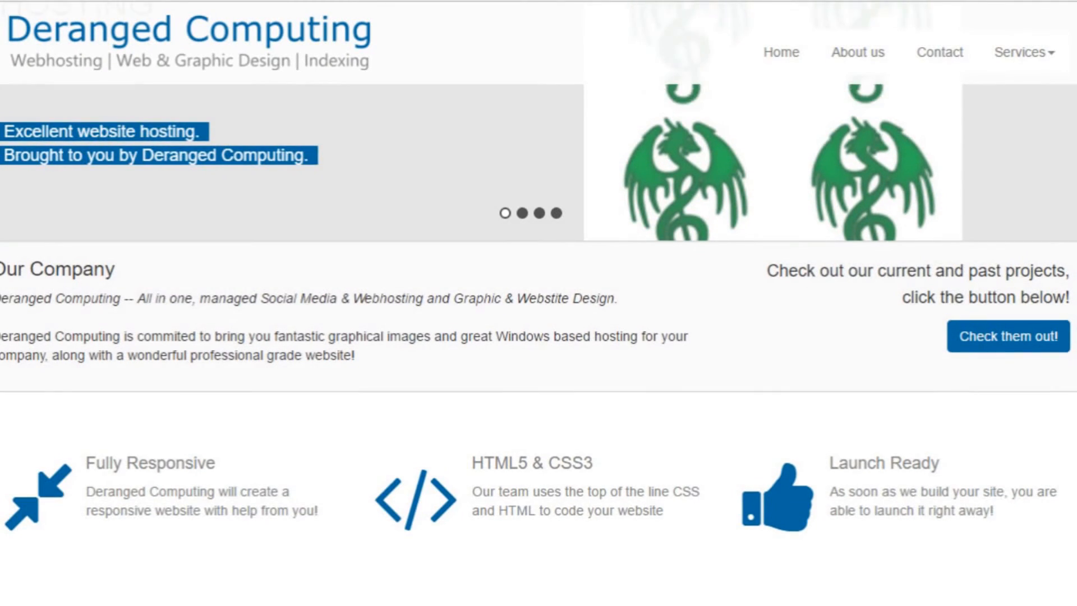
# Scroll through the Home, About us, Services, Marketing and Website Design pages down to Pricing and Packages.
pyautogui.scroll(-3)
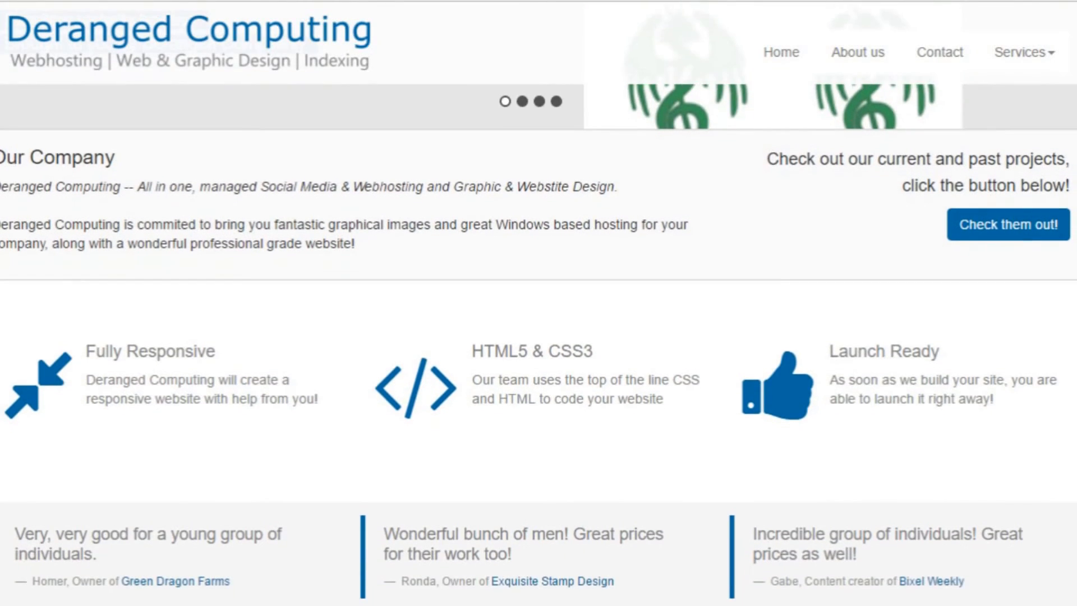
pyautogui.scroll(-3)
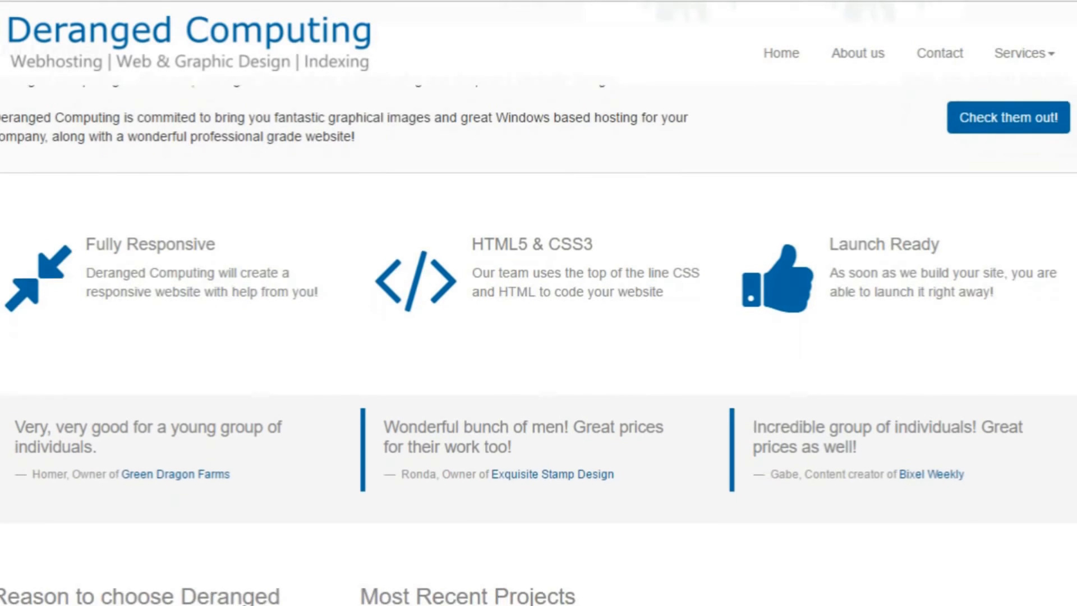
pyautogui.scroll(-3)
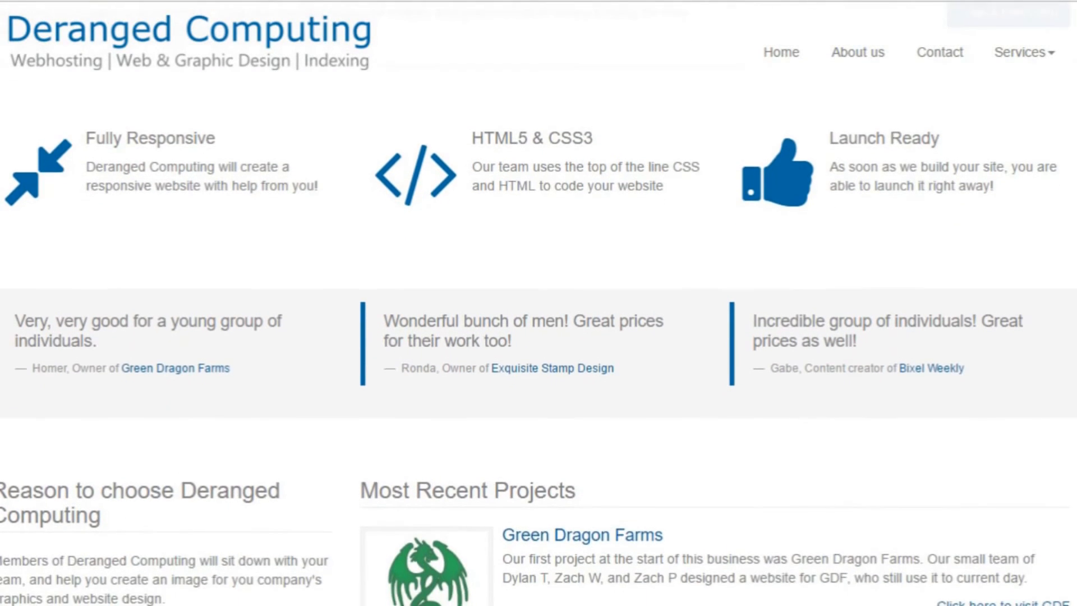
pyautogui.scroll(-3)
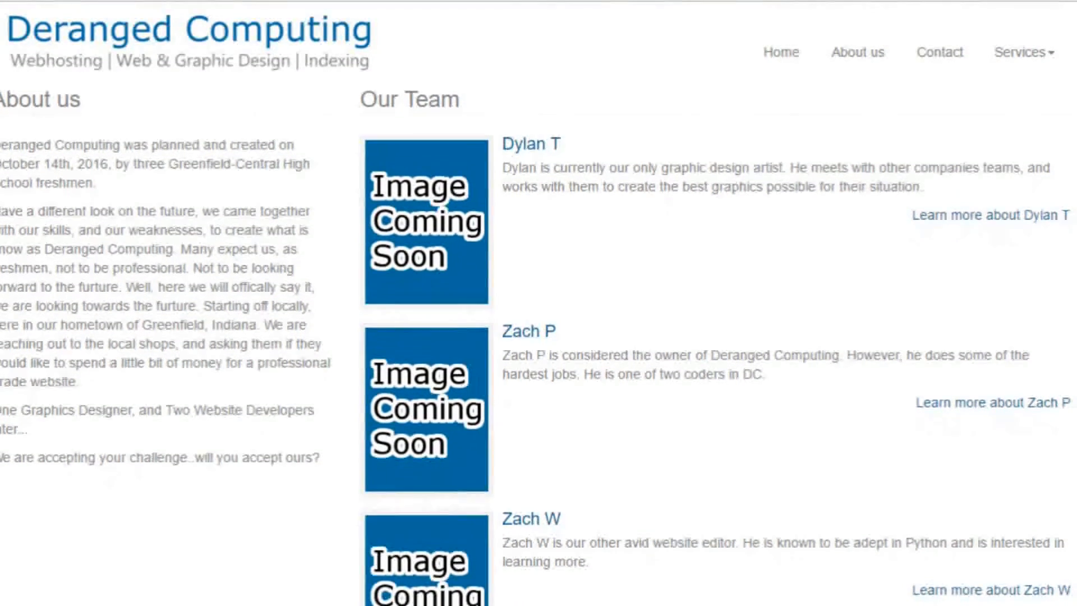
pyautogui.scroll(-3)
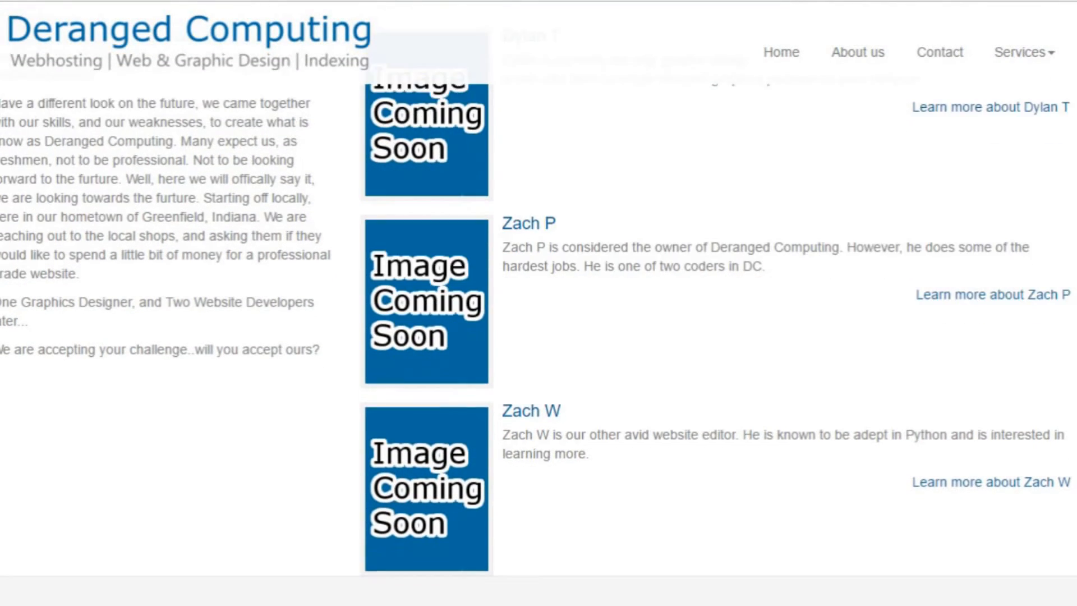
pyautogui.scroll(-3)
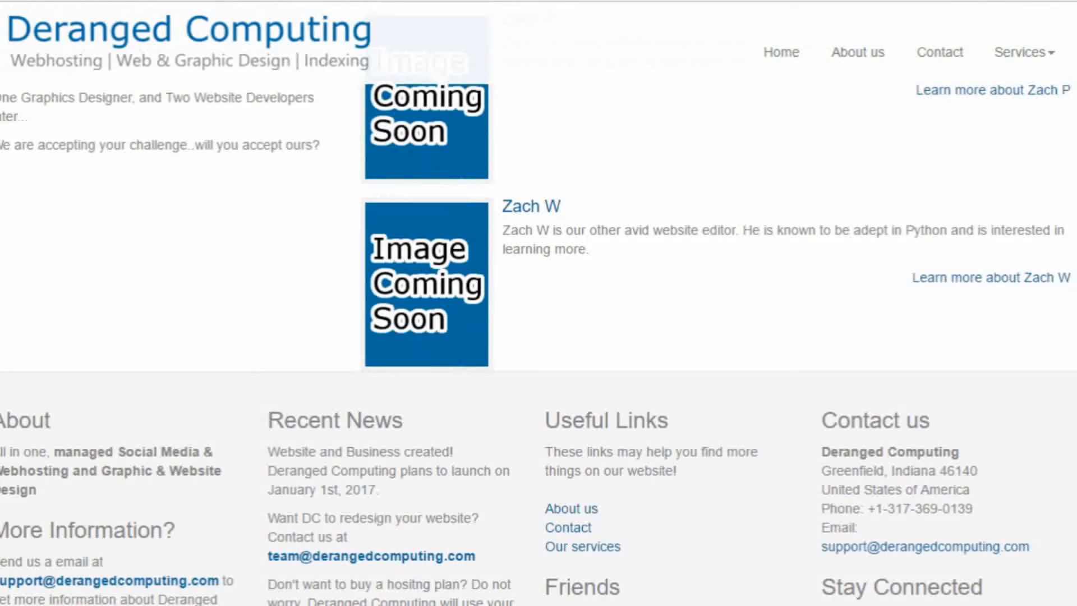
pyautogui.scroll(-3)
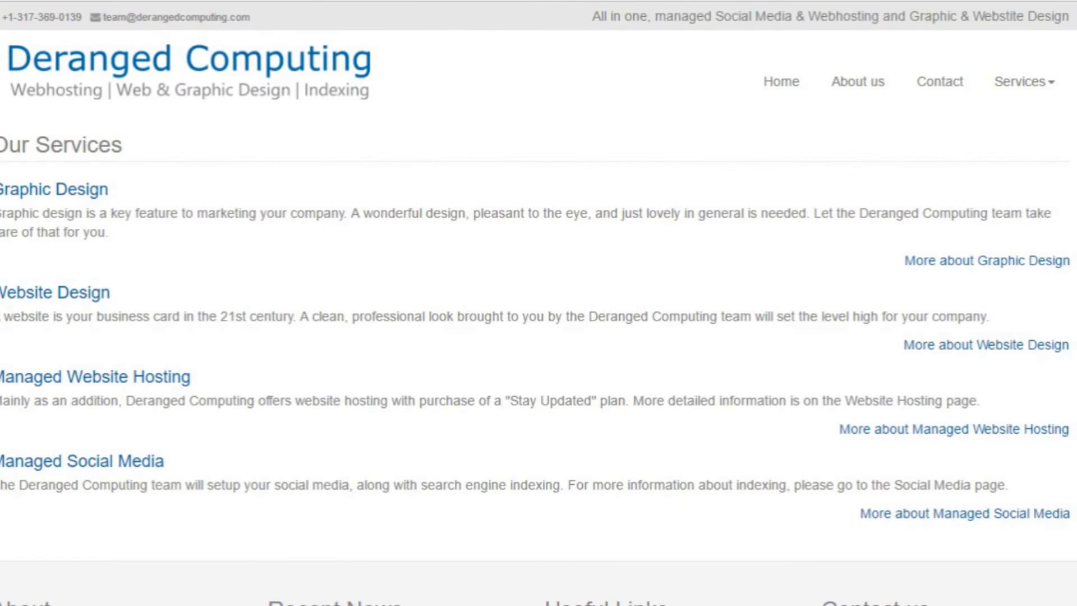
pyautogui.scroll(-3)
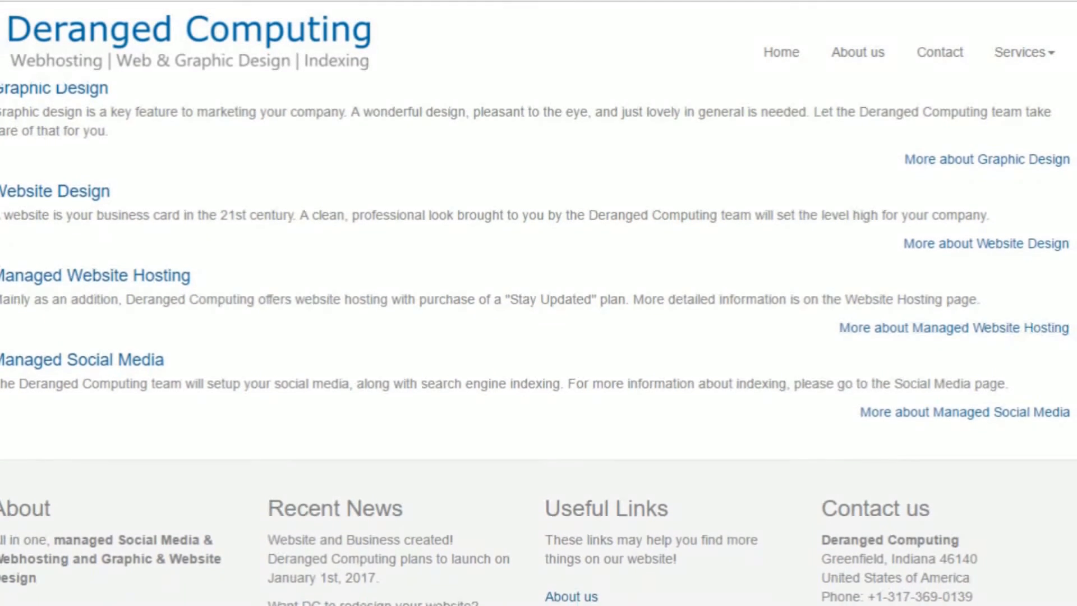
pyautogui.scroll(-3)
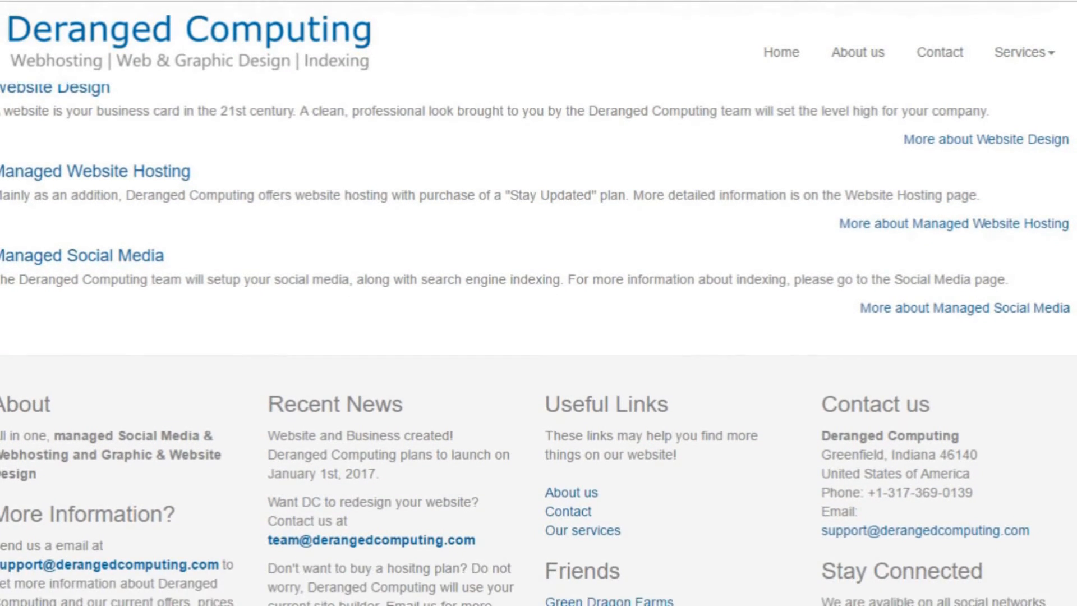
pyautogui.scroll(-3)
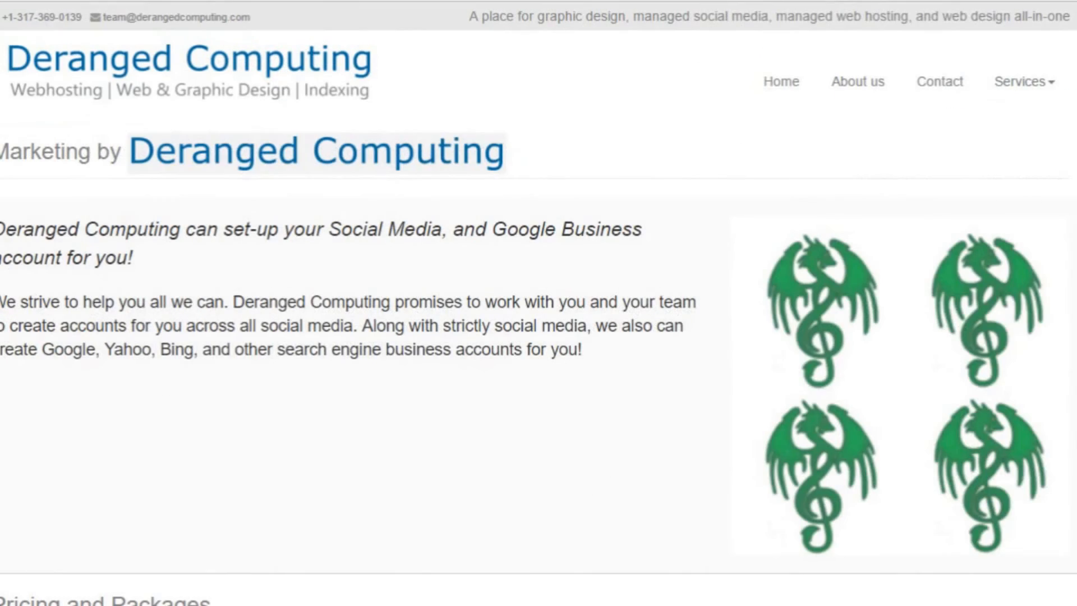
pyautogui.scroll(-3)
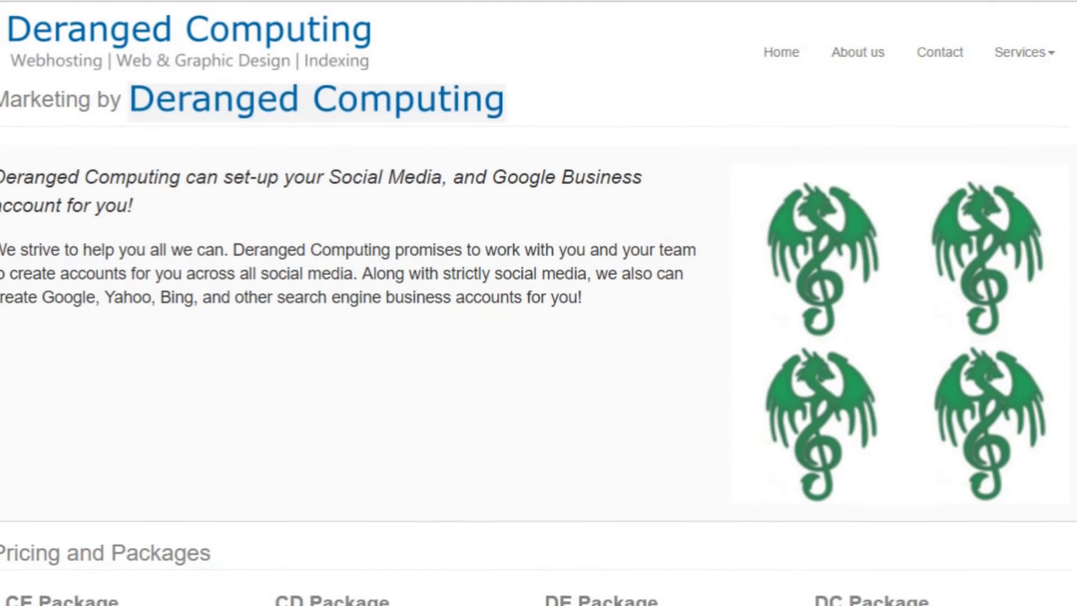
pyautogui.scroll(-3)
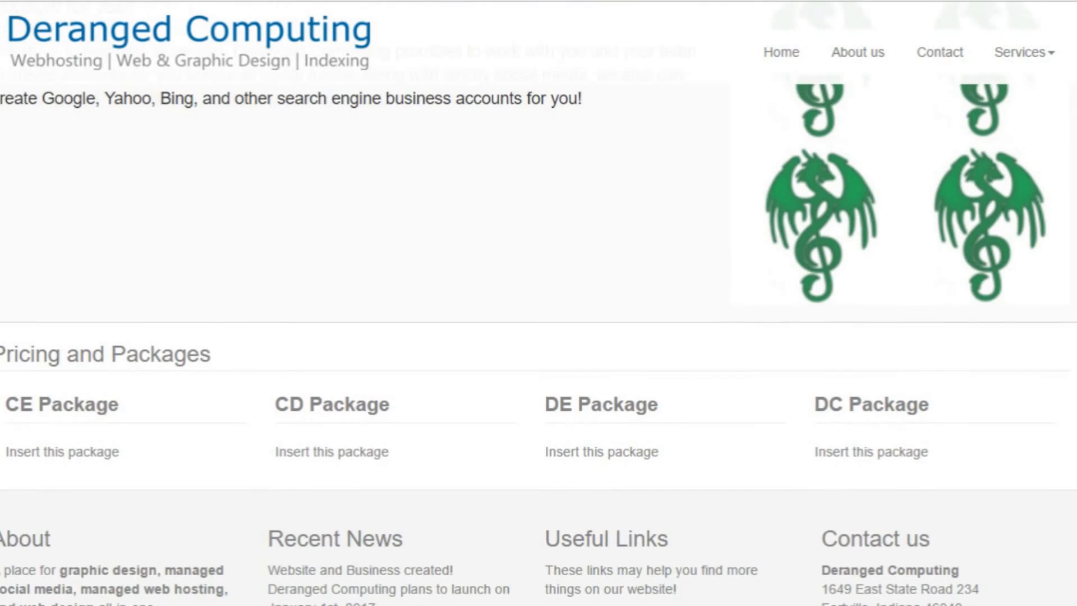
pyautogui.scroll(-3)
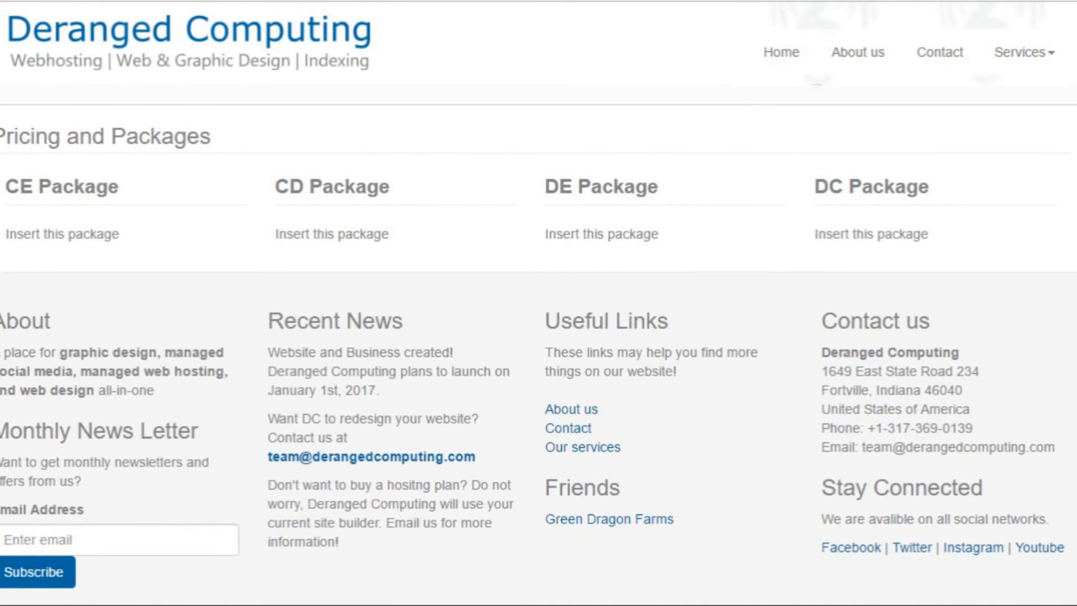
pyautogui.scroll(-3)
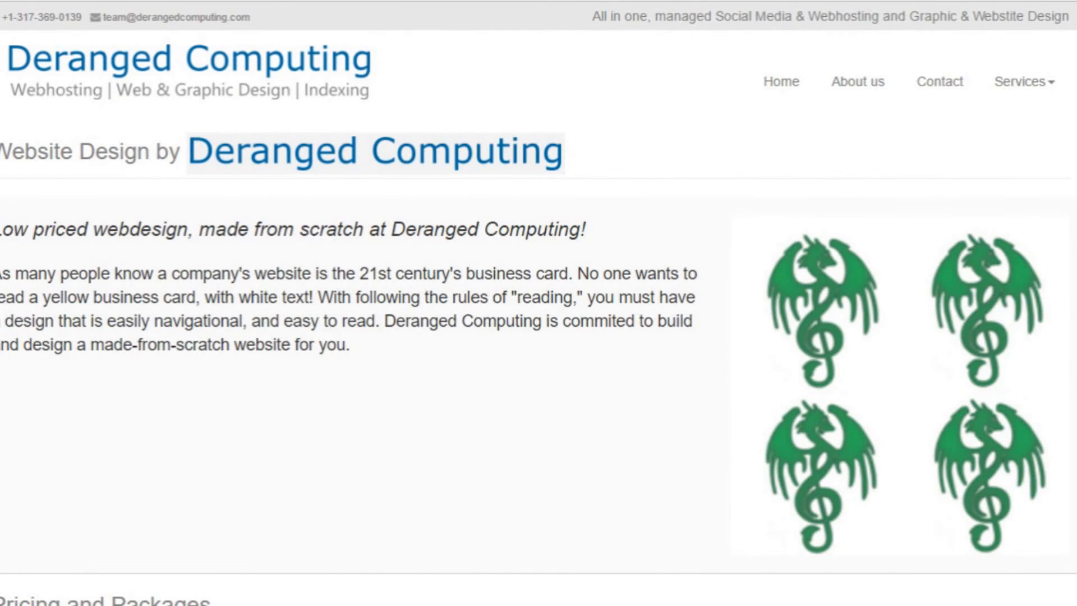
pyautogui.scroll(-3)
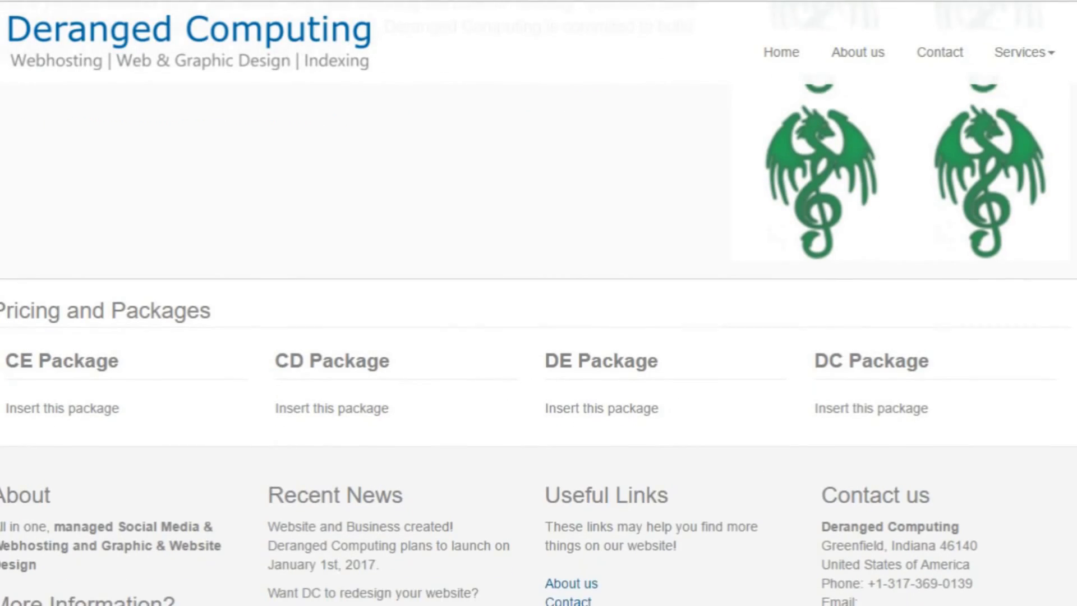
pyautogui.scroll(-3)
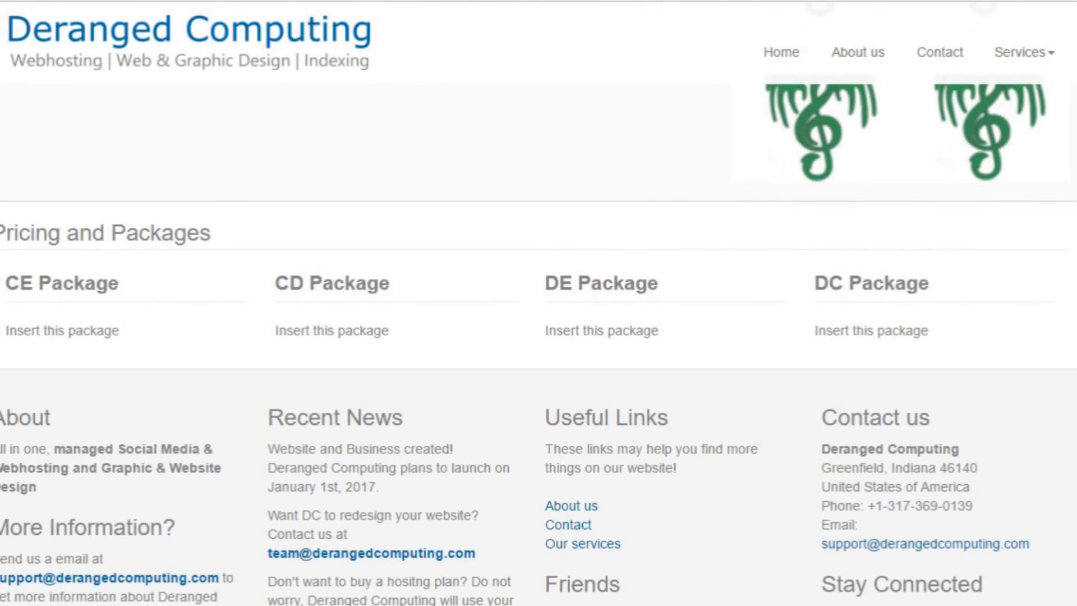